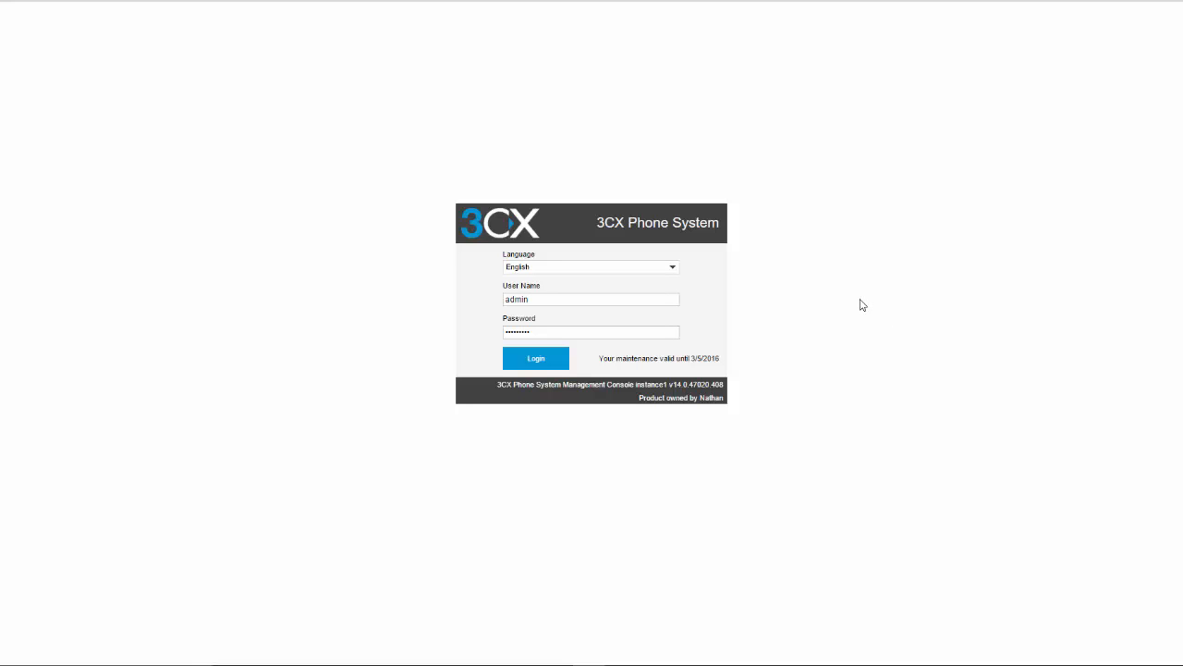
{"action": "mouse_move", "coordinate": [787, 312]}
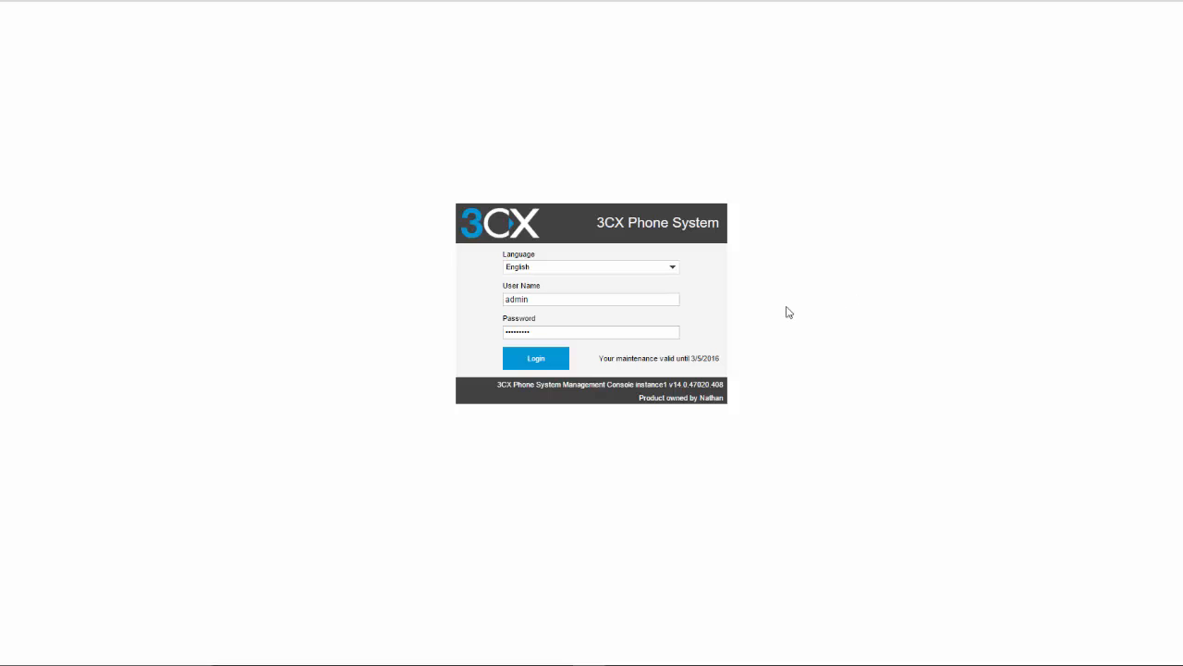
{"action": "mouse_move", "coordinate": [573, 348]}
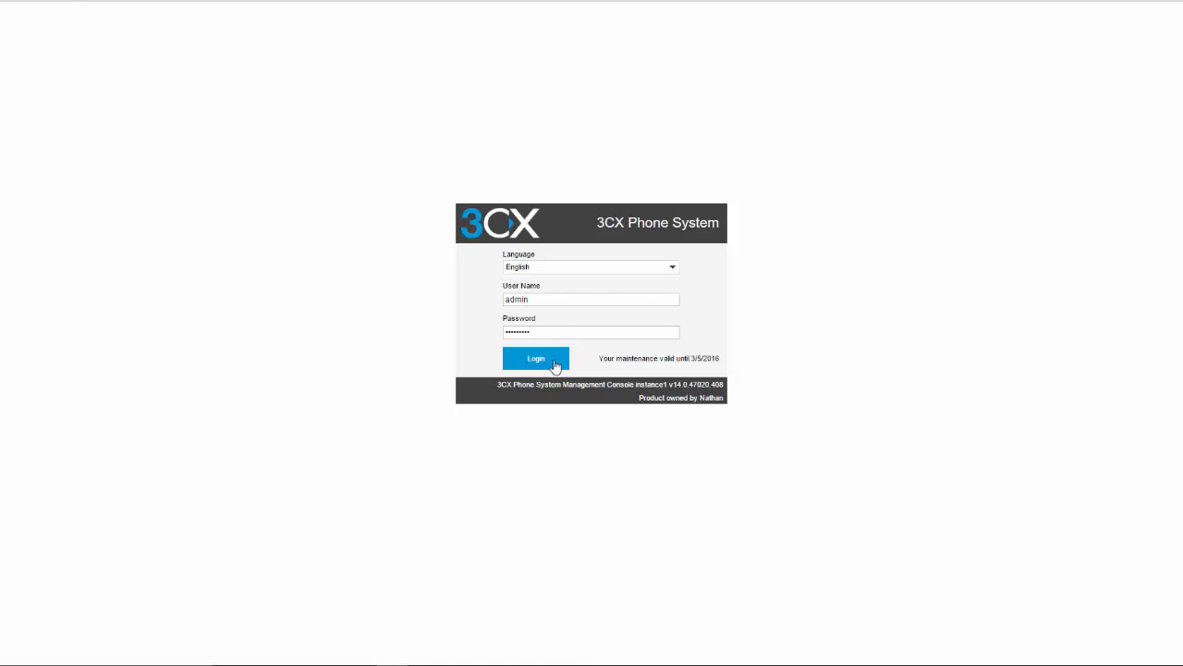
Step: Log in, go to Extensions and send the welcome email for extension 101 (Demo T29)
{"action": "left_click", "coordinate": [536, 358]}
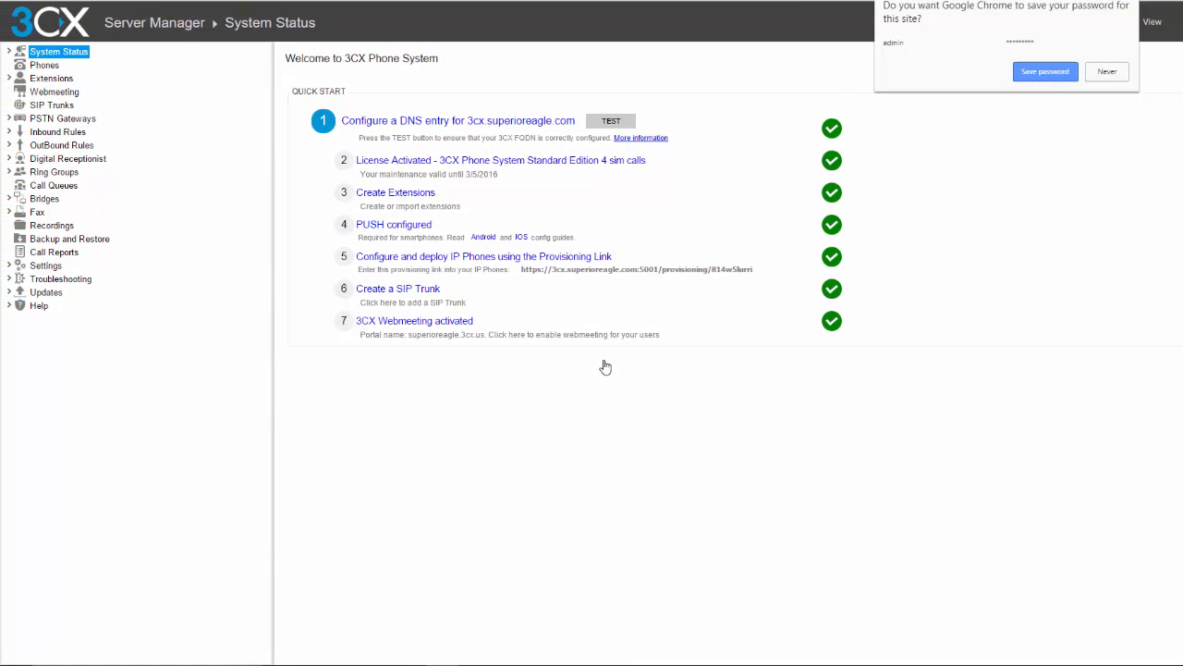
{"action": "left_click", "coordinate": [51, 78]}
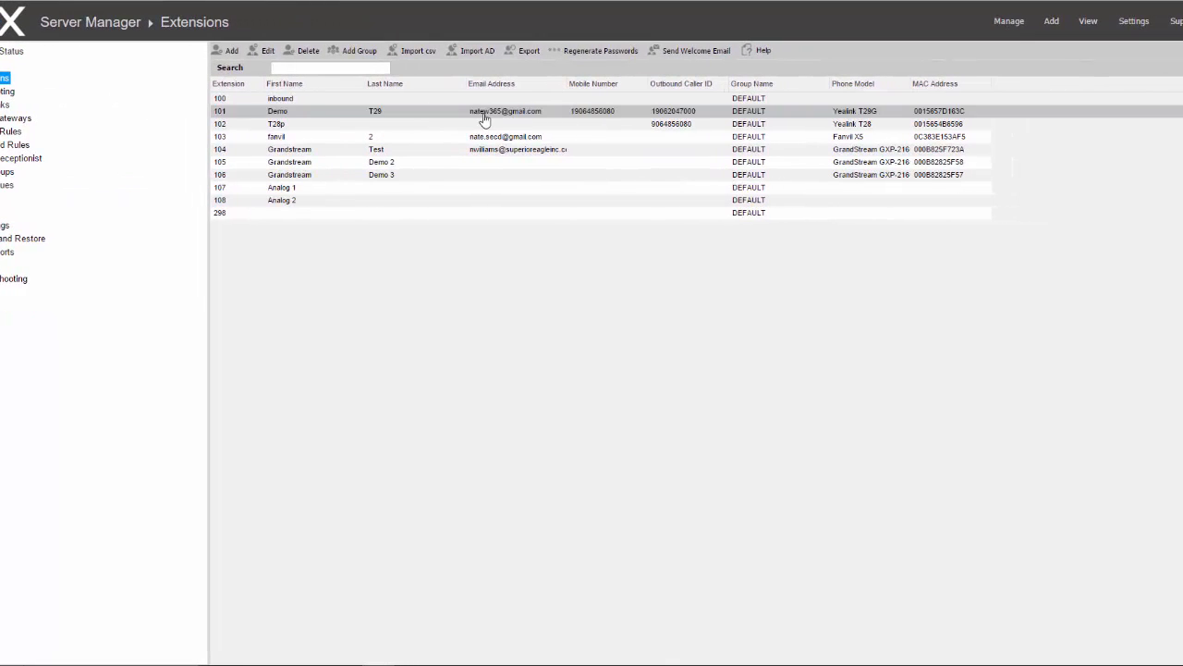
{"action": "mouse_move", "coordinate": [744, 97]}
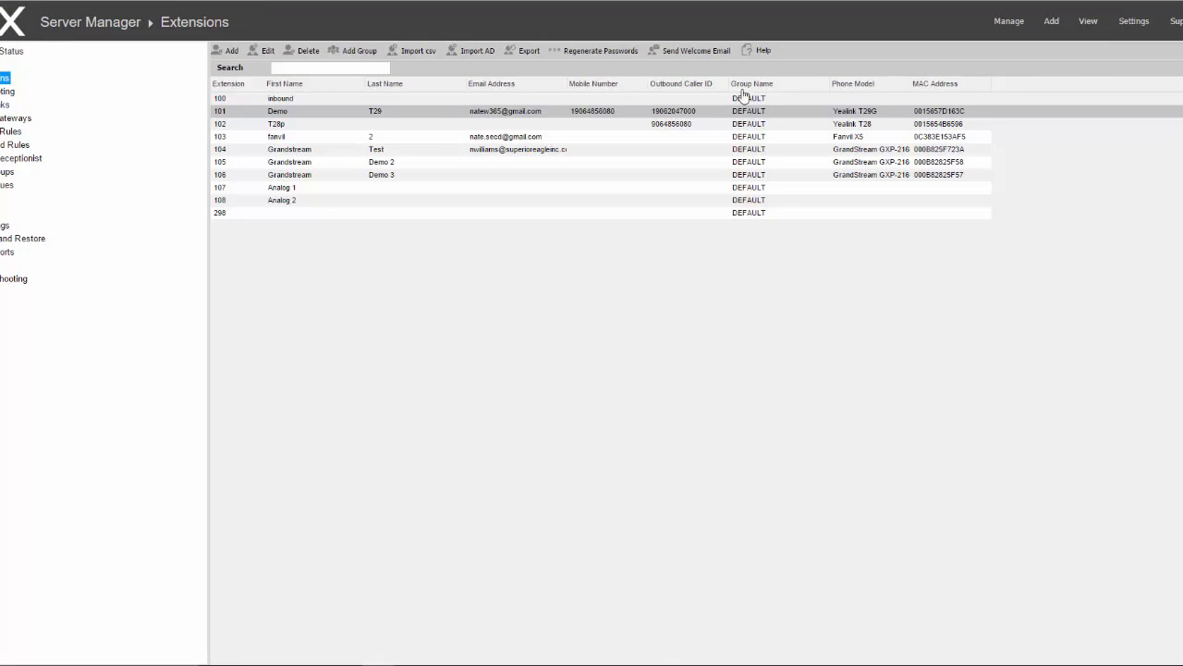
{"action": "mouse_move", "coordinate": [695, 56]}
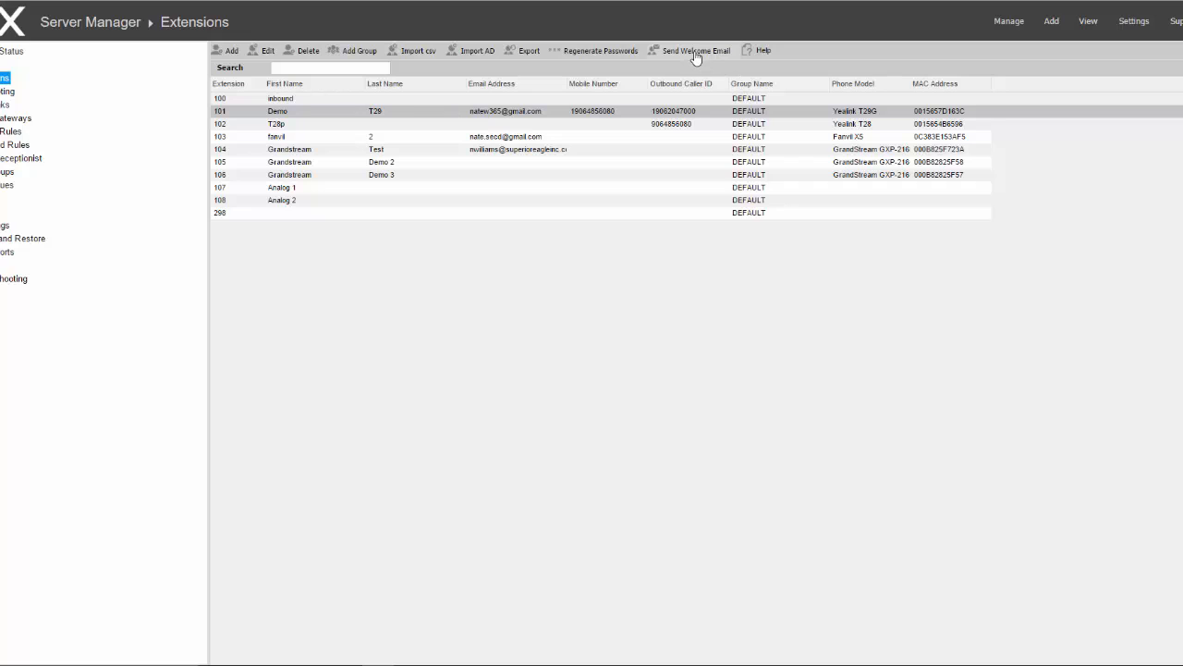
{"action": "mouse_move", "coordinate": [295, 129]}
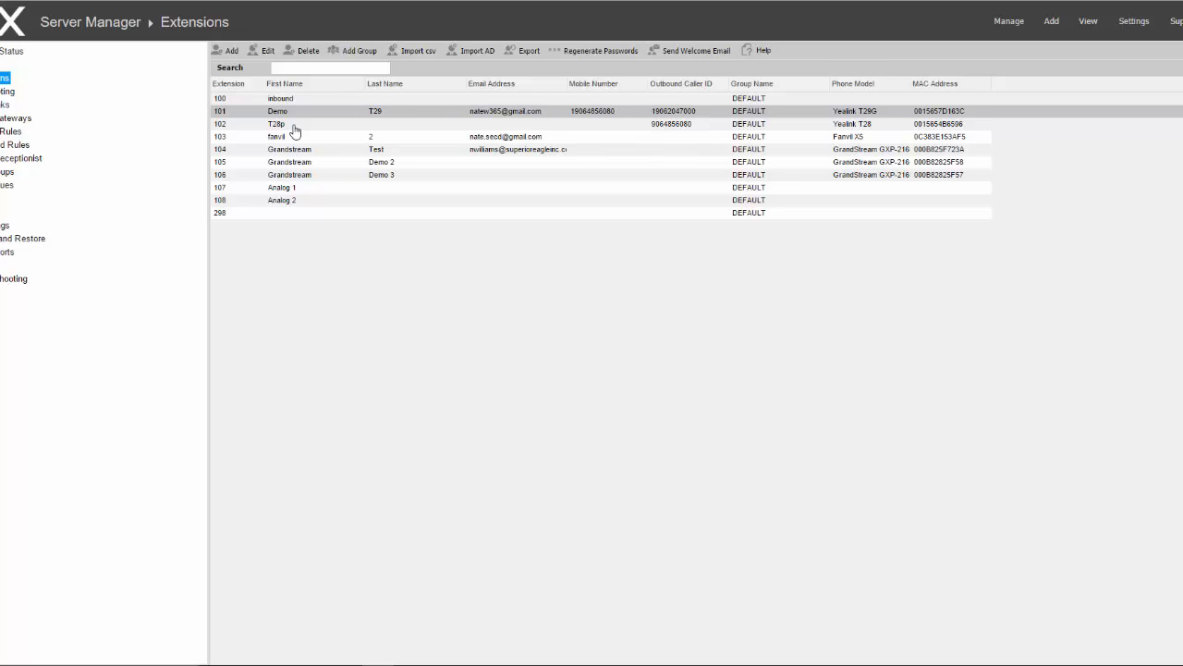
{"action": "mouse_move", "coordinate": [331, 130]}
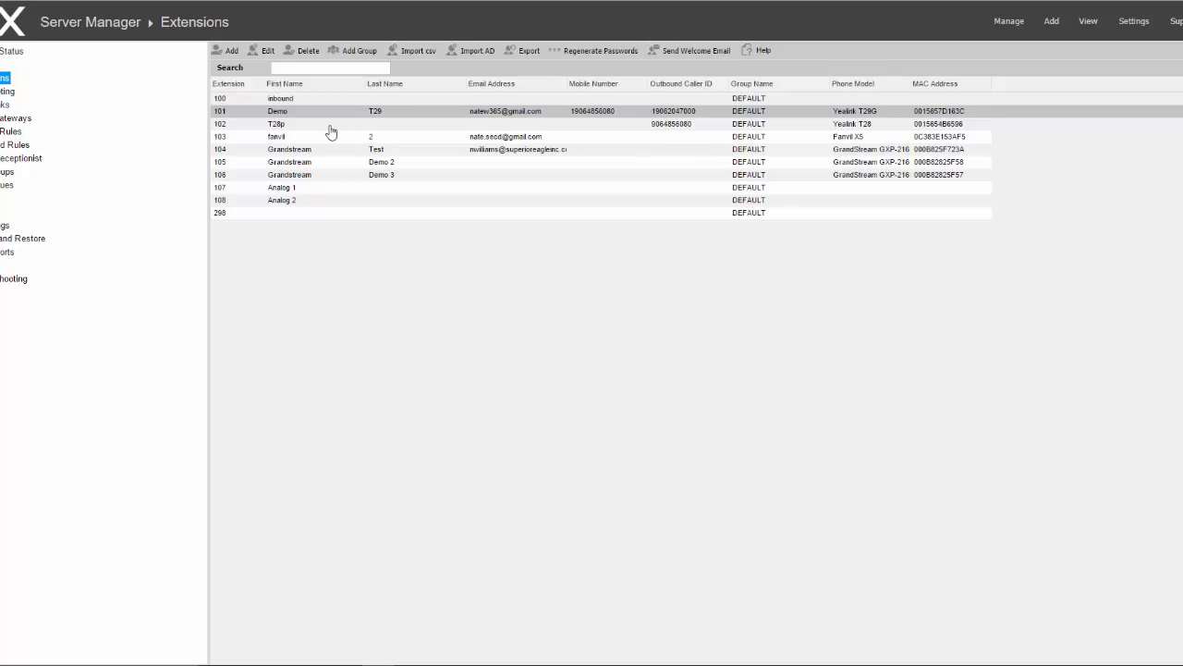
{"action": "mouse_move", "coordinate": [312, 129]}
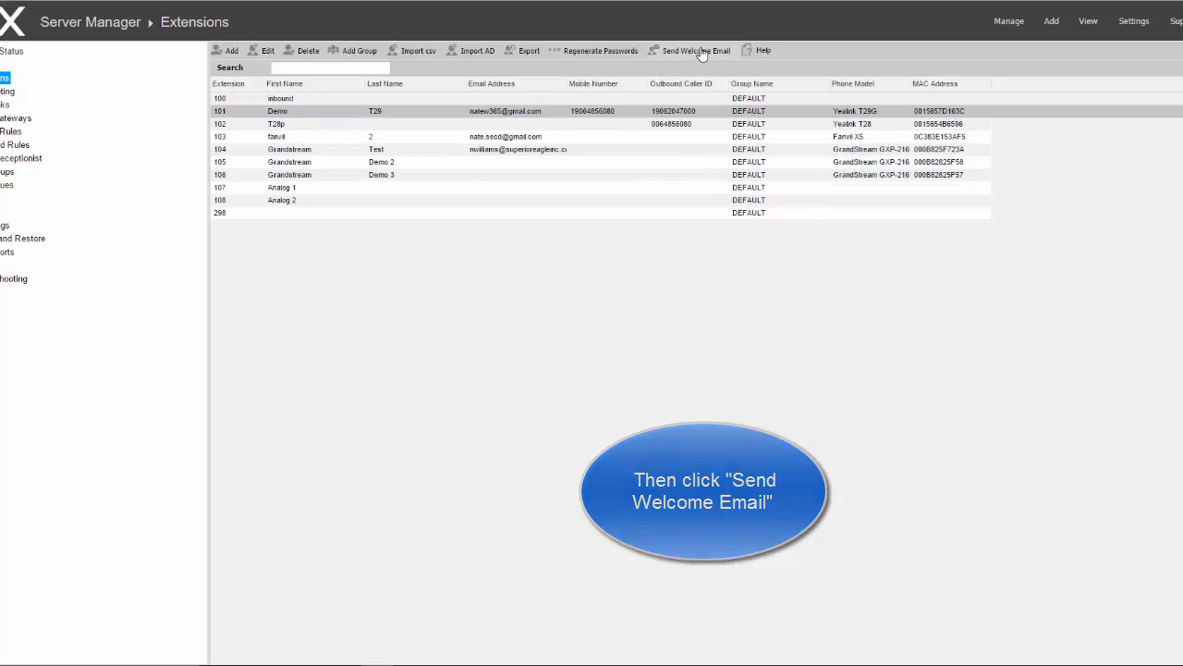
{"action": "left_click", "coordinate": [696, 50]}
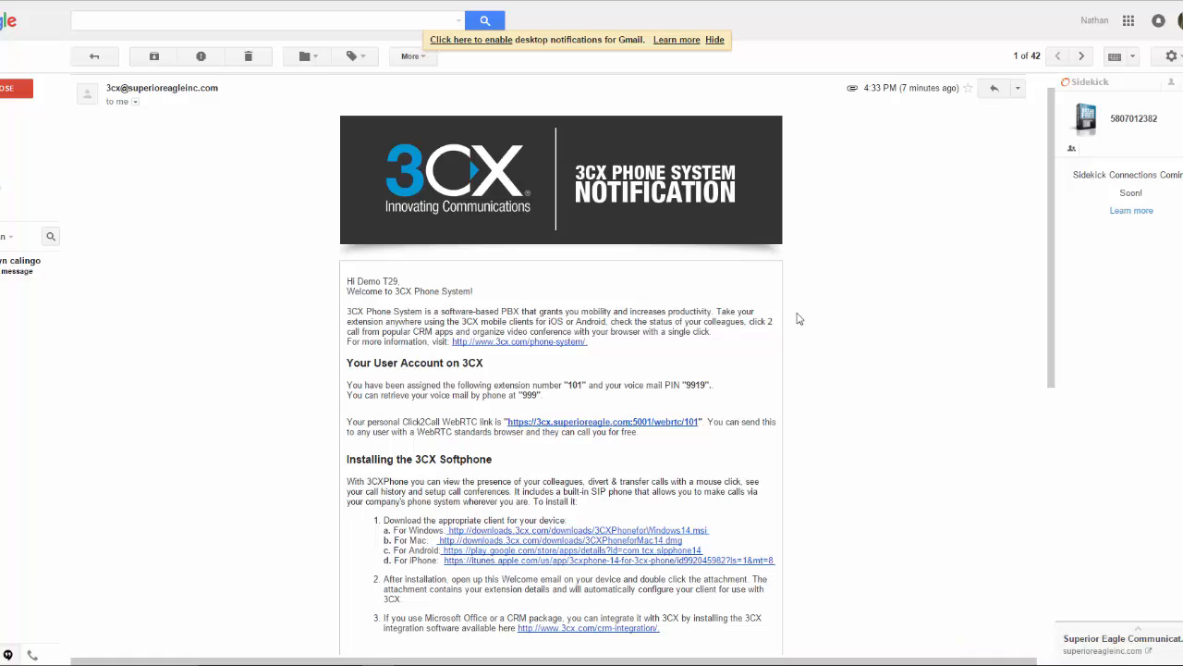
{"action": "mouse_move", "coordinate": [1053, 205]}
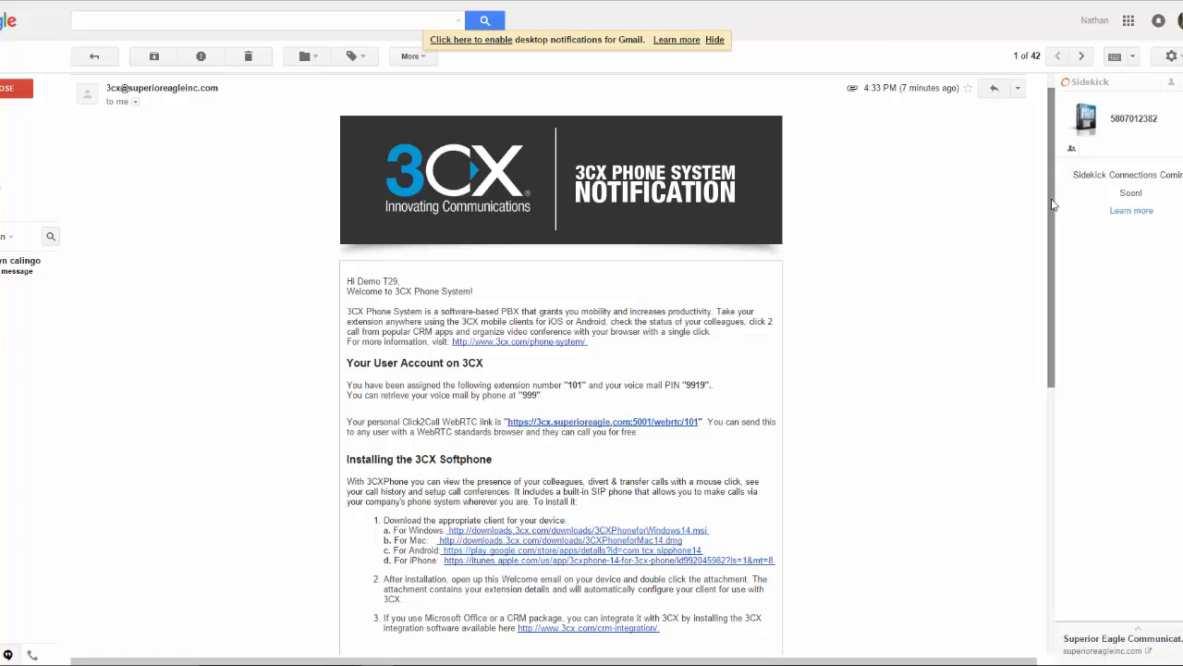
{"action": "mouse_move", "coordinate": [315, 118]}
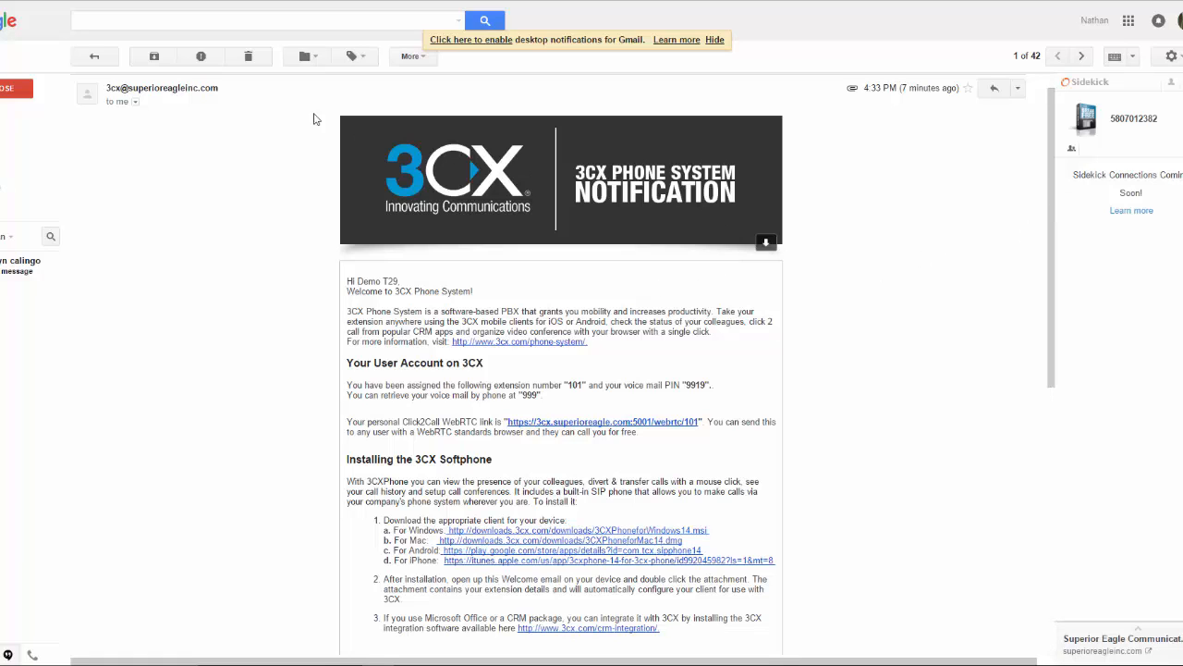
Step: Scroll through the Demo T29 welcome email to the 3CXPhone 'For Windows' download link
{"action": "scroll", "scroll_direction": "down", "scroll_amount": 3}
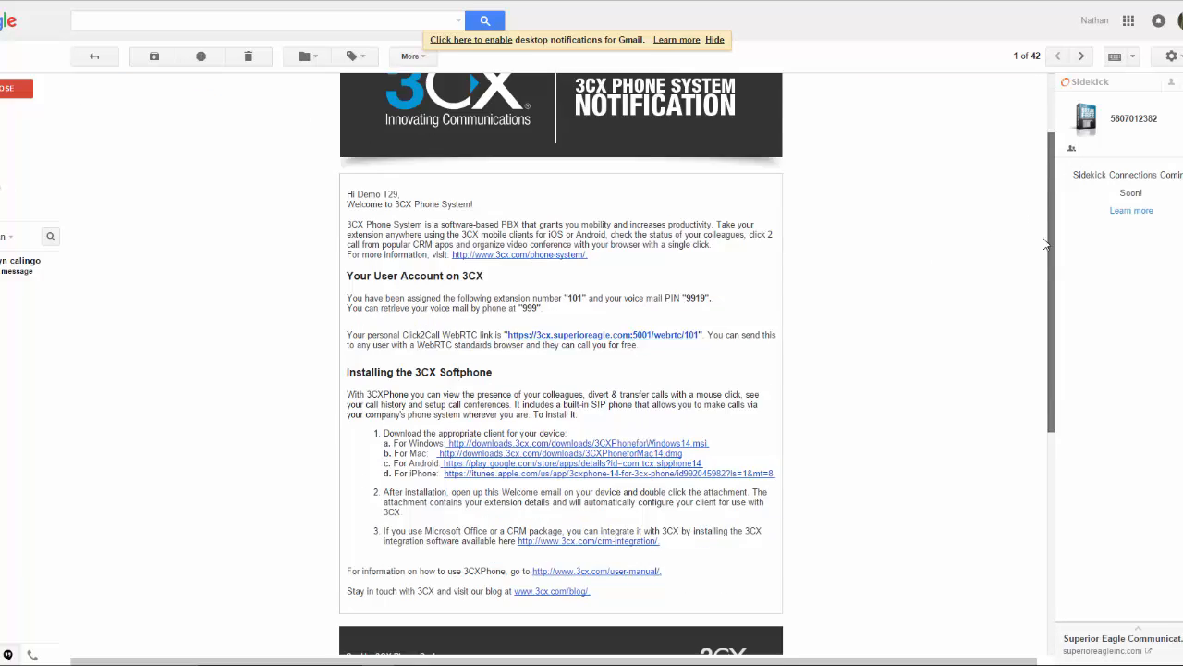
{"action": "scroll", "scroll_direction": "down", "scroll_amount": 3}
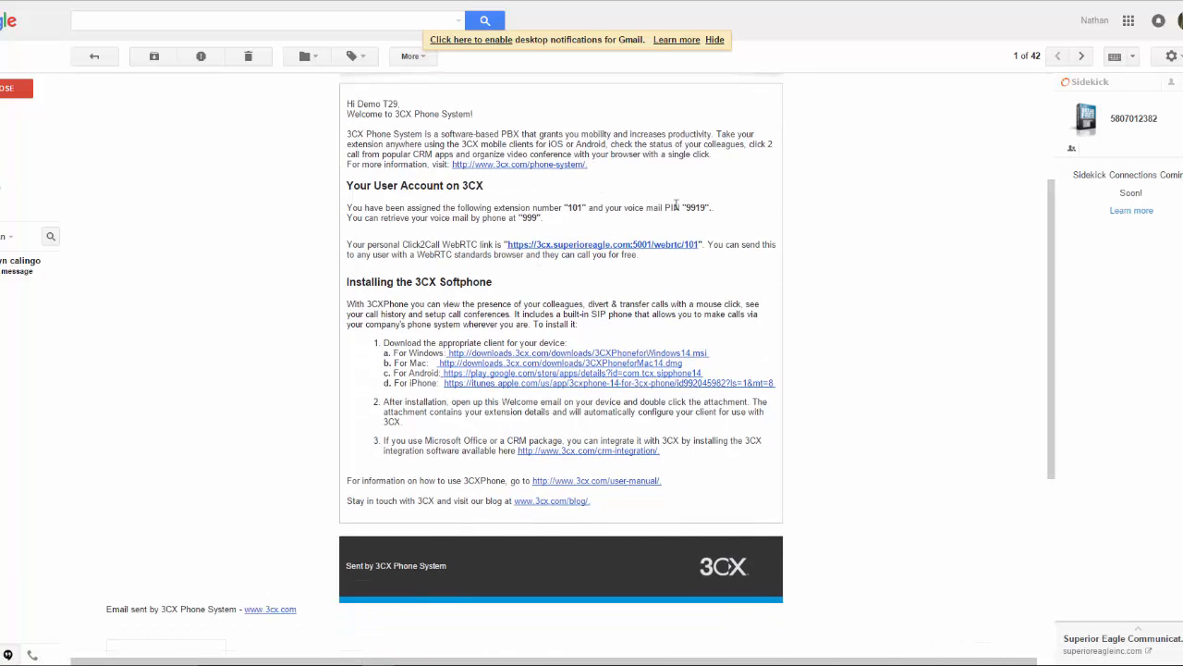
{"action": "mouse_move", "coordinate": [582, 231]}
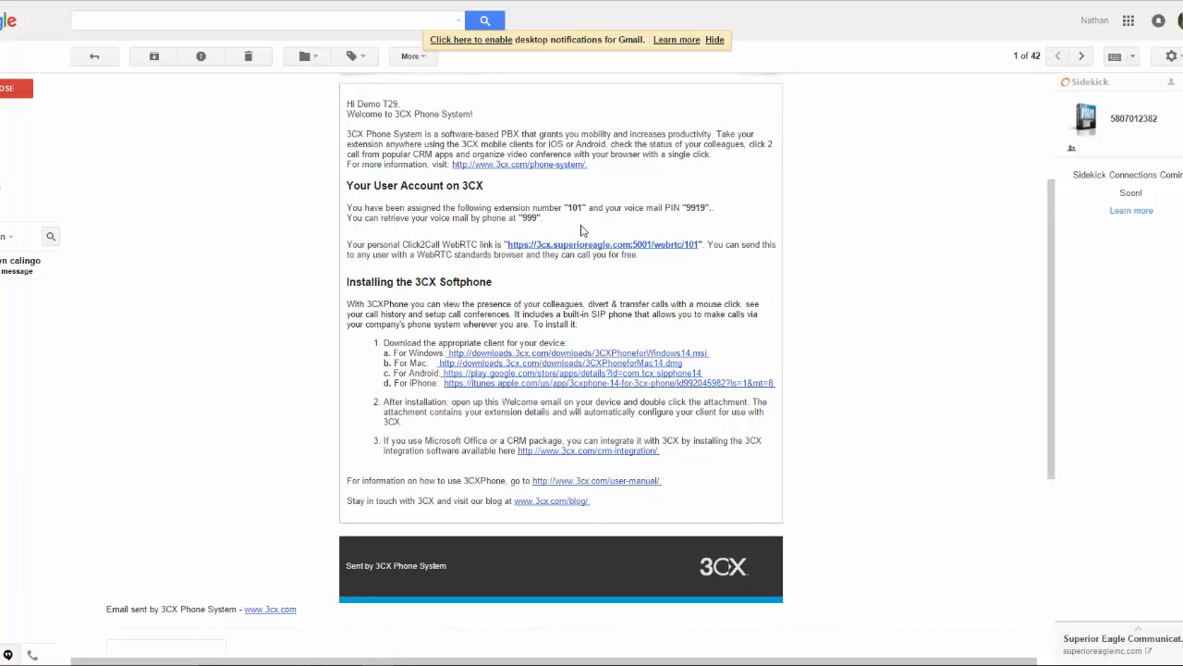
{"action": "mouse_move", "coordinate": [521, 228]}
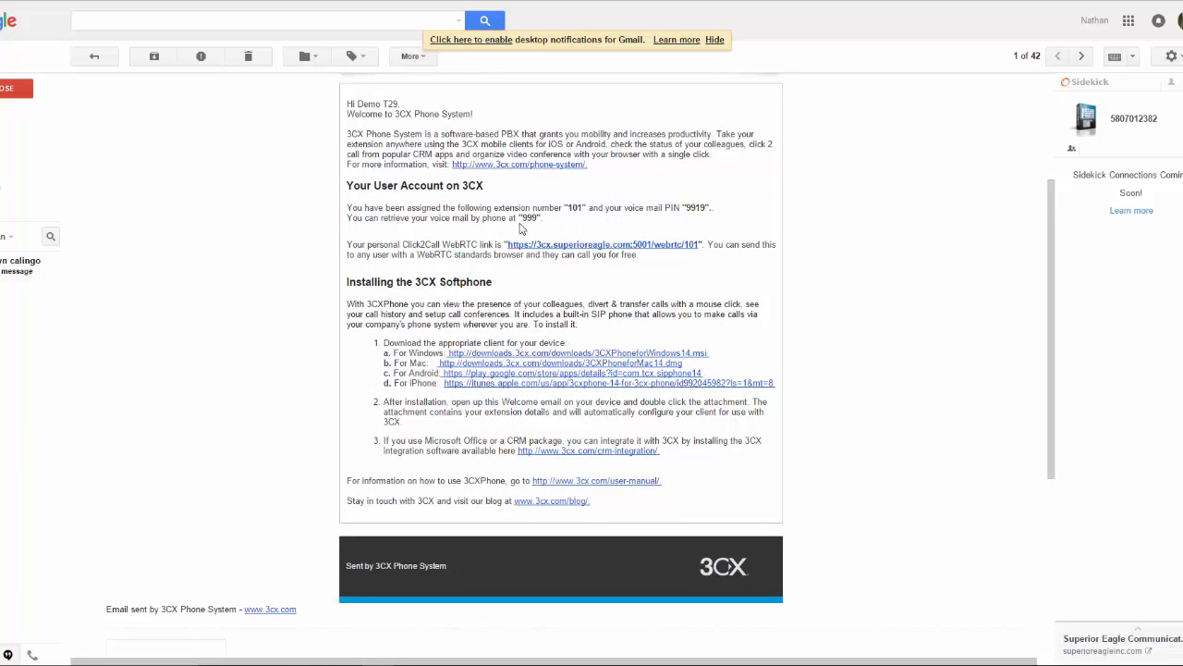
{"action": "mouse_move", "coordinate": [636, 266]}
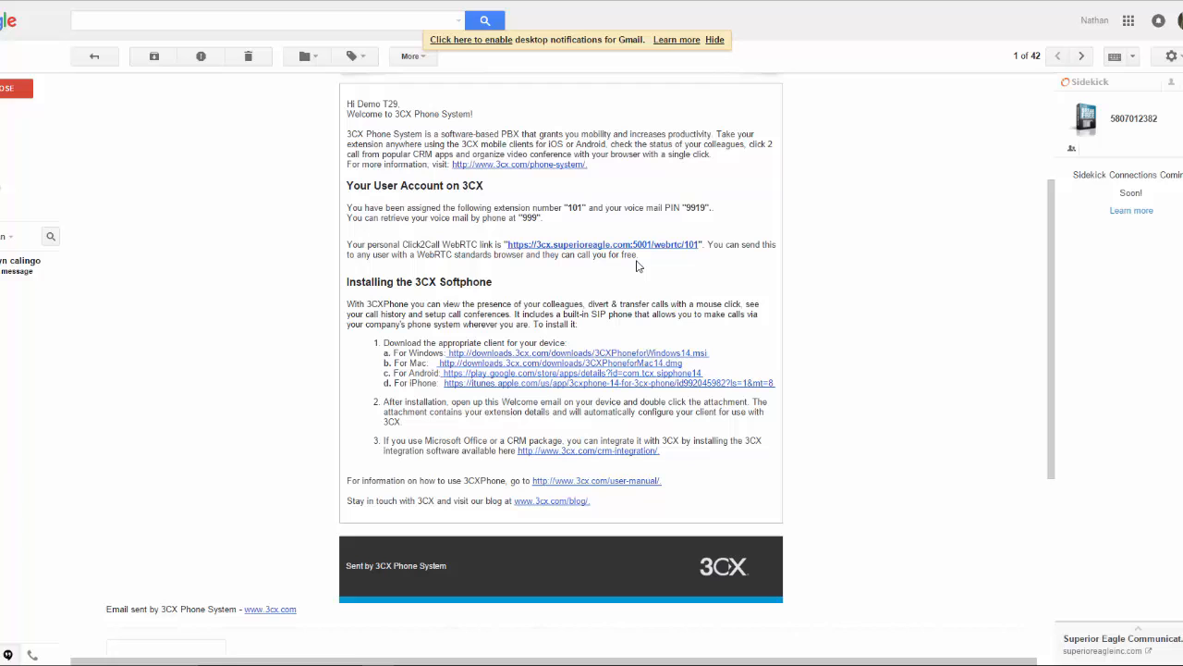
{"action": "mouse_move", "coordinate": [1045, 288]}
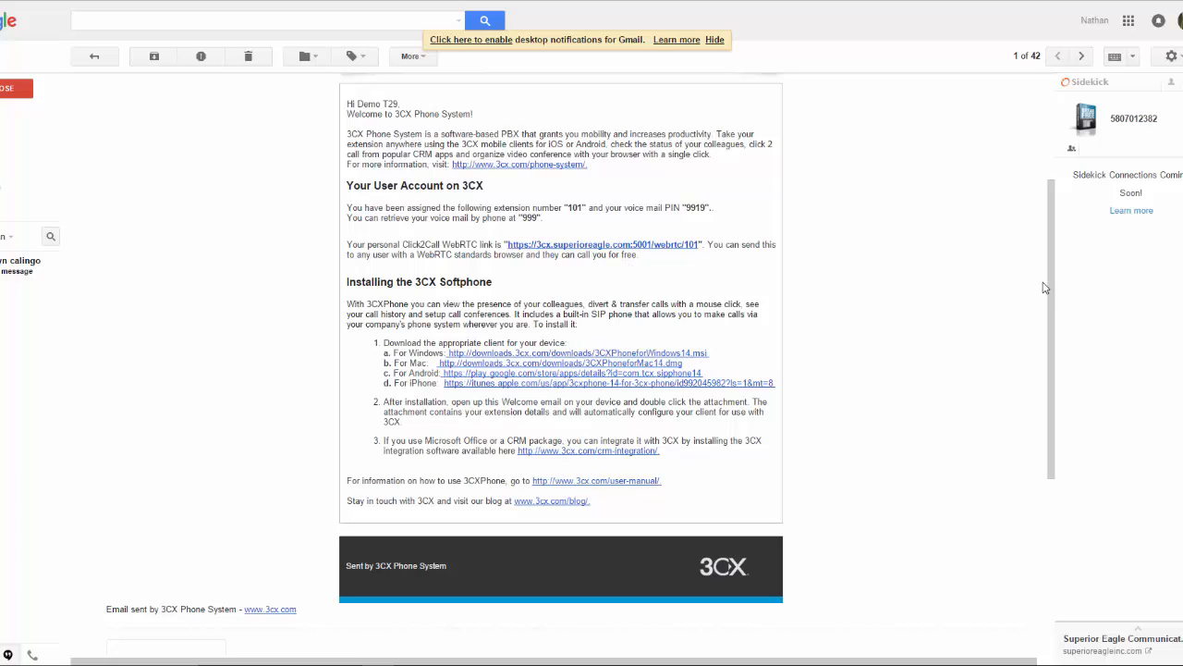
{"action": "scroll", "scroll_direction": "down", "scroll_amount": 3}
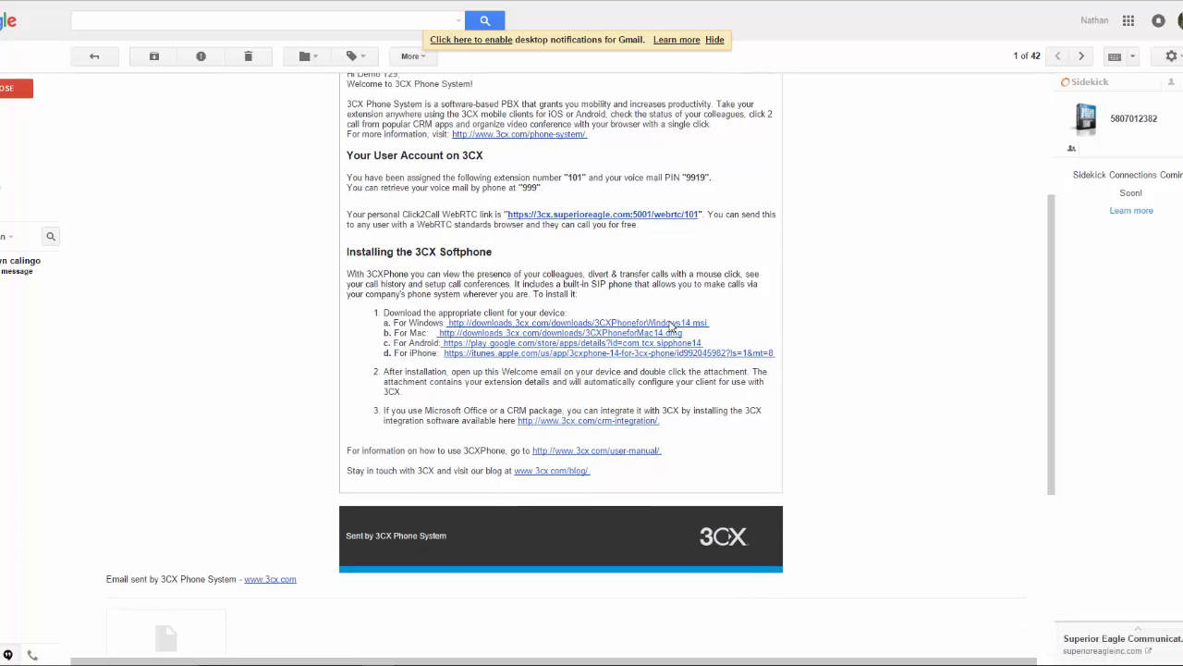
{"action": "mouse_move", "coordinate": [573, 322]}
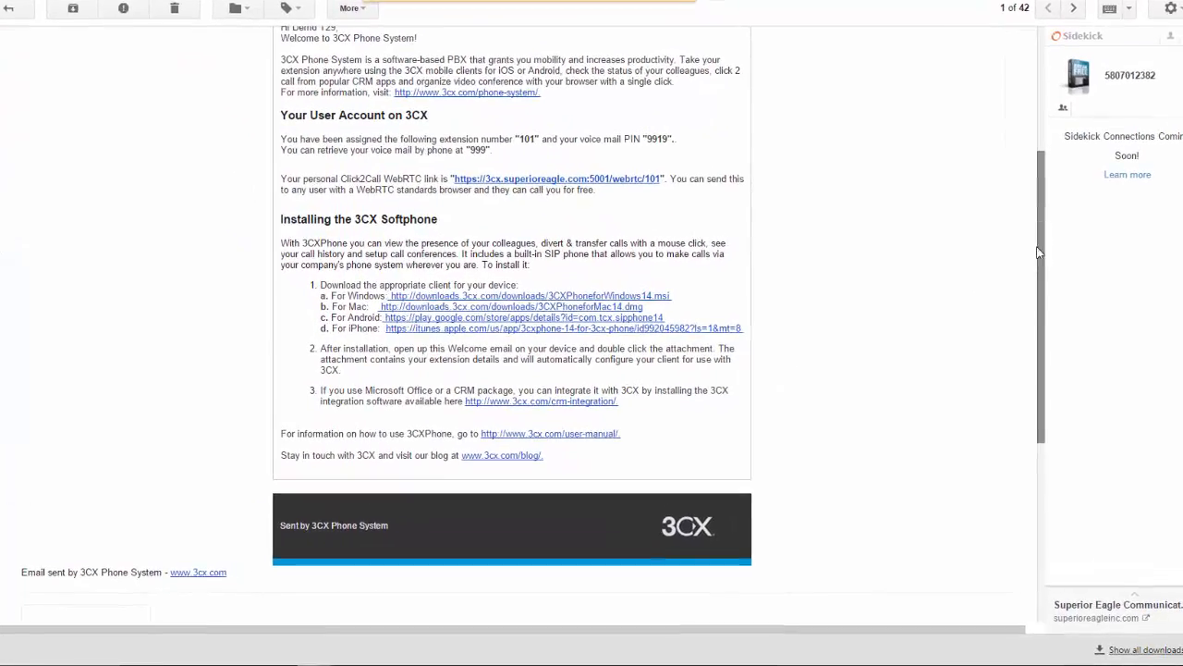
Step: Scroll to the email's end to show the 1.9 KB .3cxconfig attachment
{"action": "scroll", "scroll_direction": "down", "scroll_amount": 3}
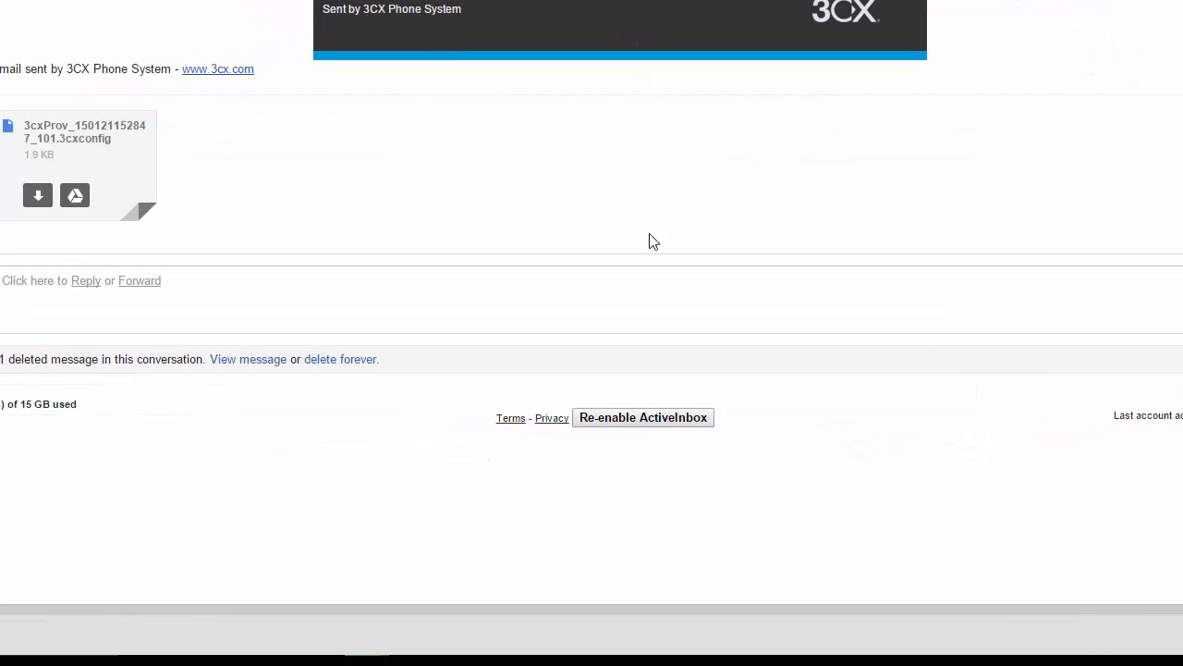
{"action": "mouse_move", "coordinate": [56, 161]}
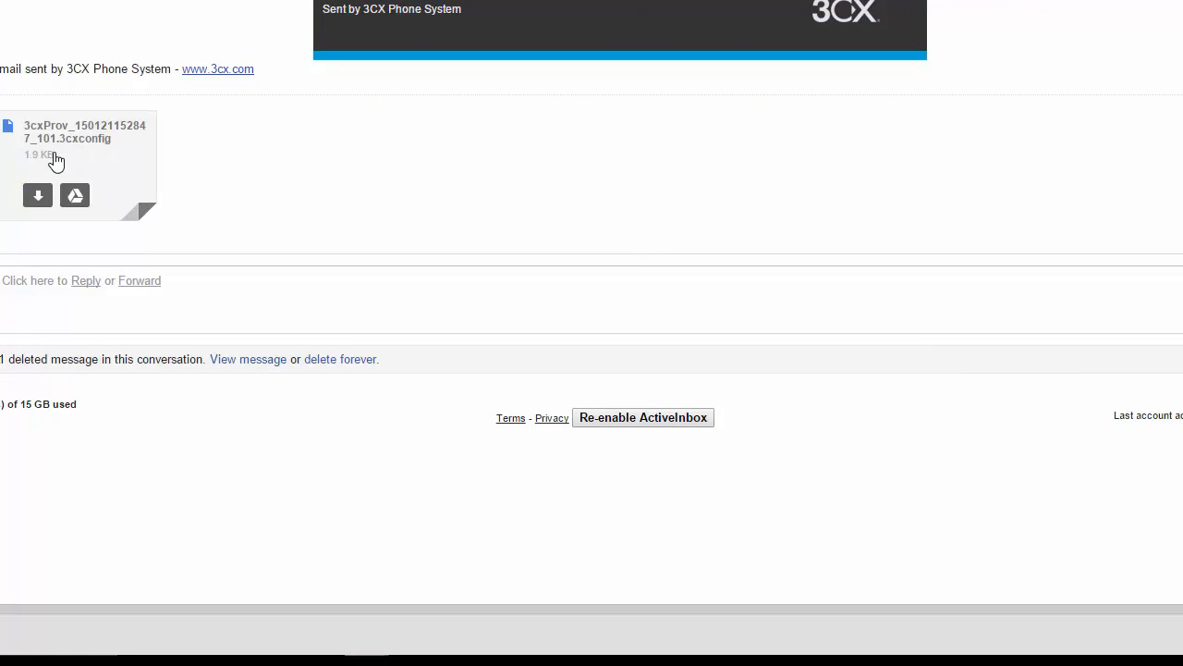
{"action": "mouse_move", "coordinate": [48, 159]}
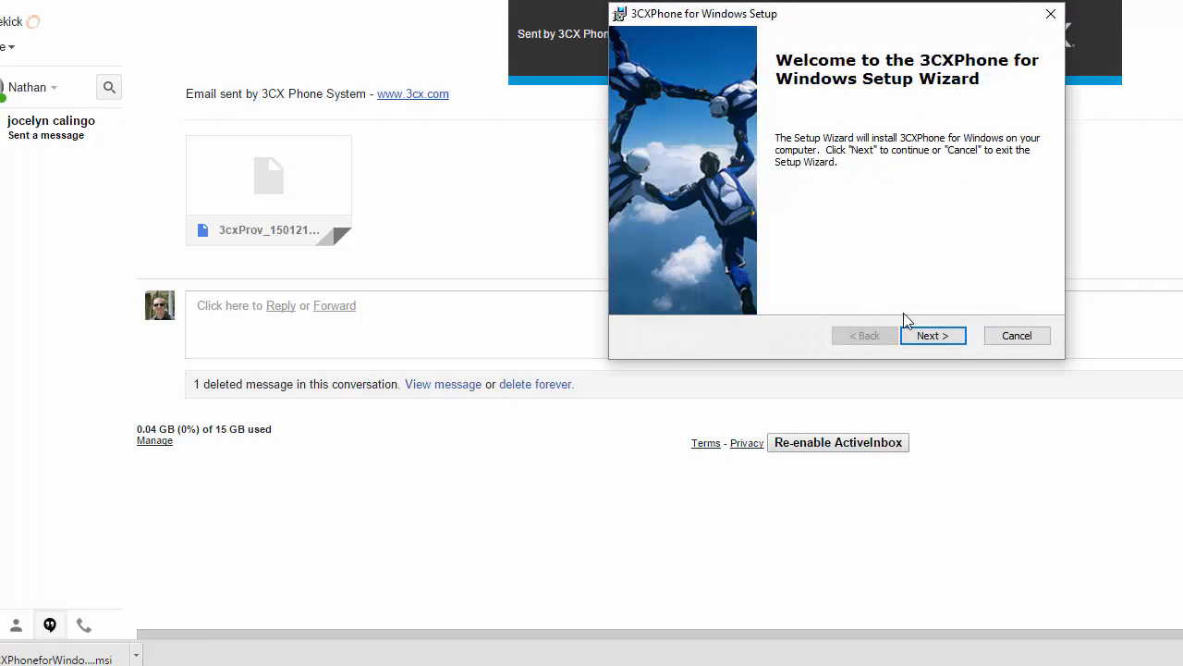
Step: Install 3CXPhone for Windows, accepting the license and finishing with 'Launch 3CXPhone' checked
{"action": "left_click", "coordinate": [931, 335]}
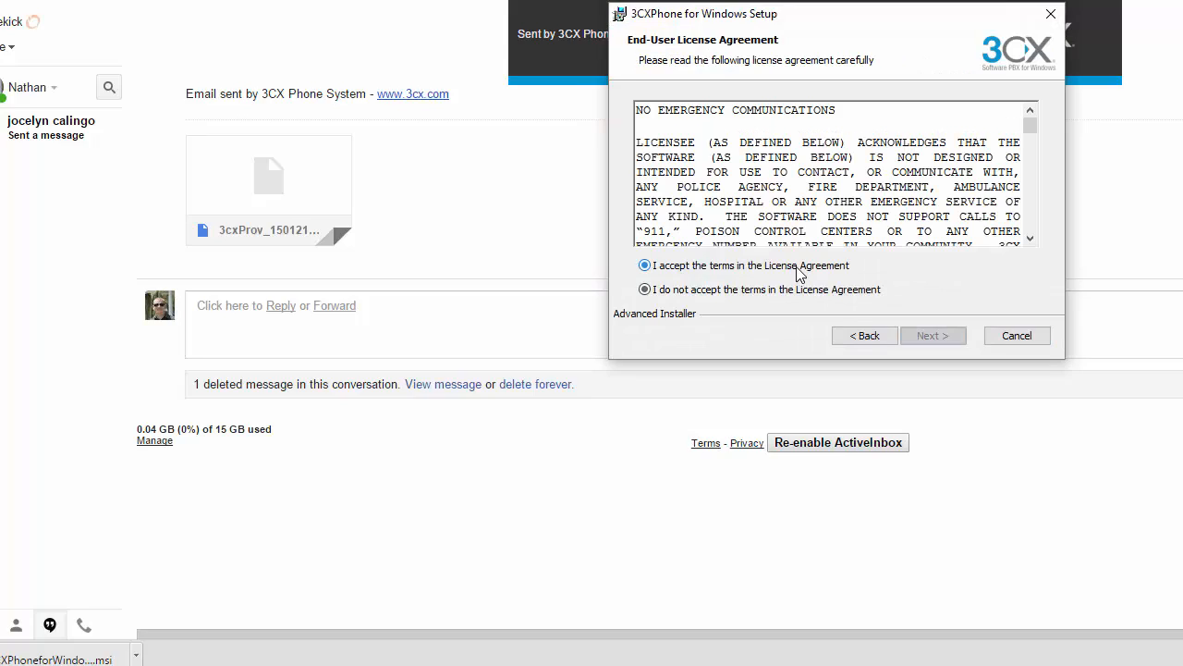
{"action": "left_click", "coordinate": [933, 336]}
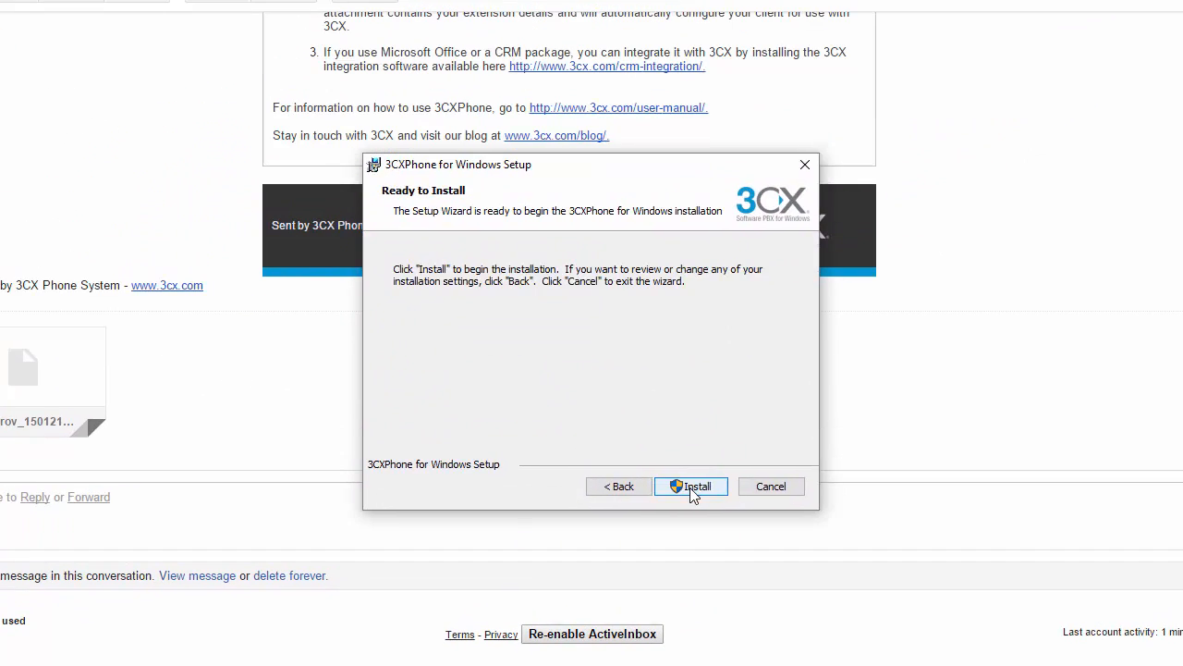
{"action": "left_click", "coordinate": [690, 487]}
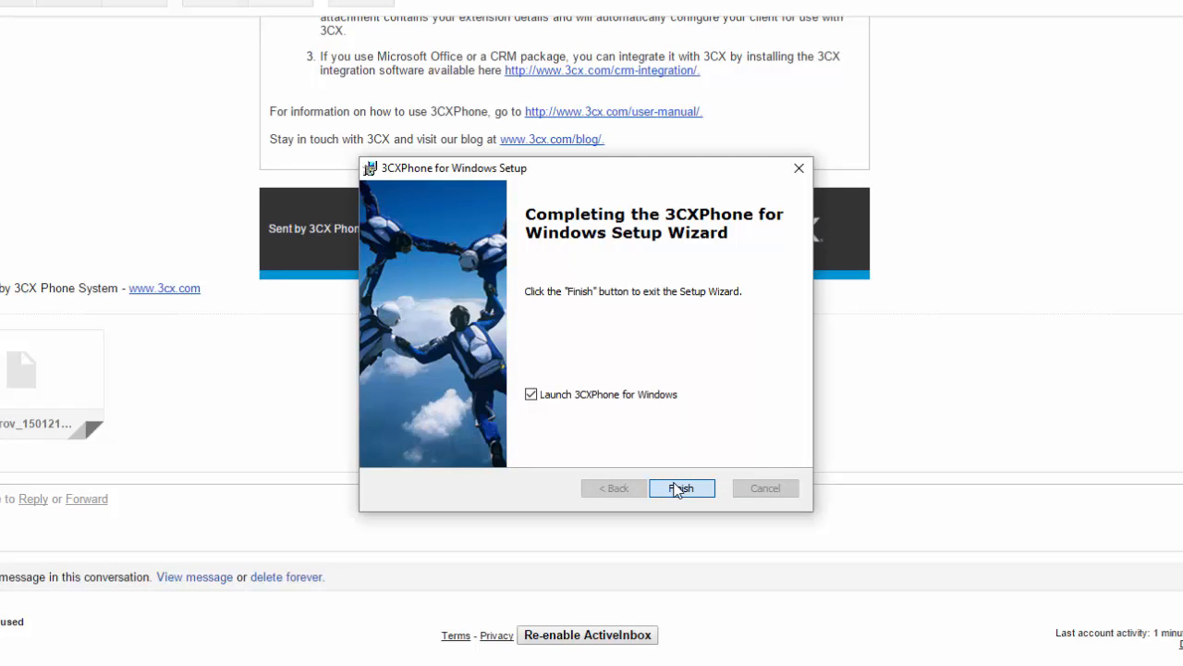
{"action": "left_click", "coordinate": [681, 488]}
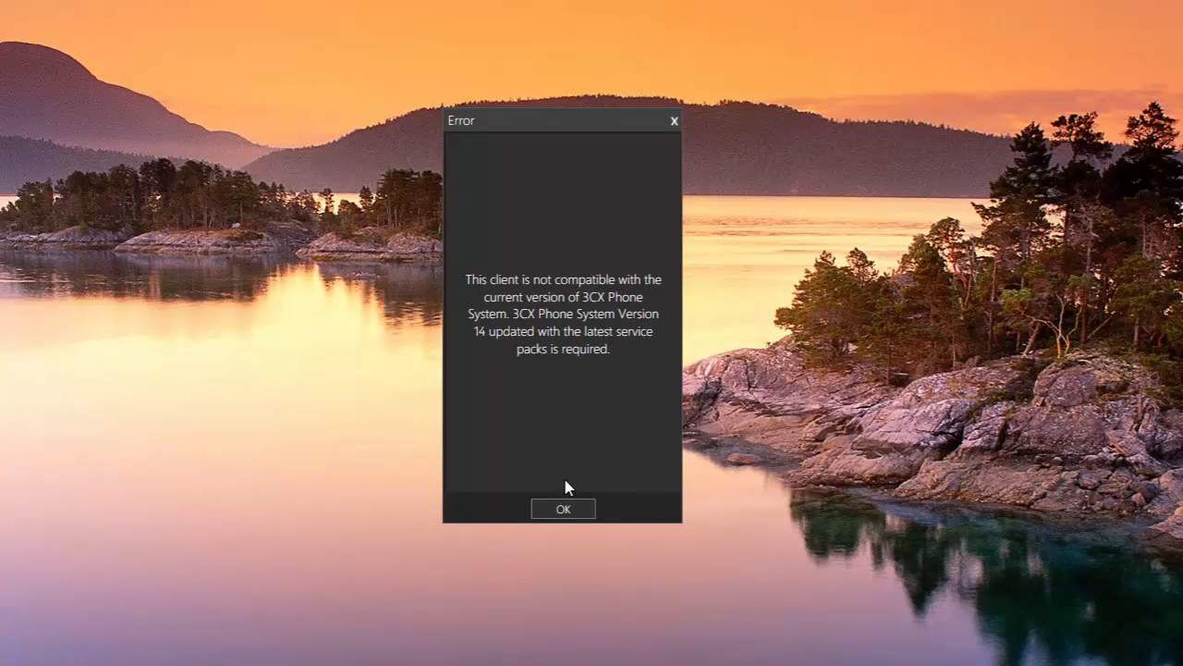
Step: Dismiss the incompatibility error and delete the Test Nate account in Configure Accounts
{"action": "left_click", "coordinate": [563, 508]}
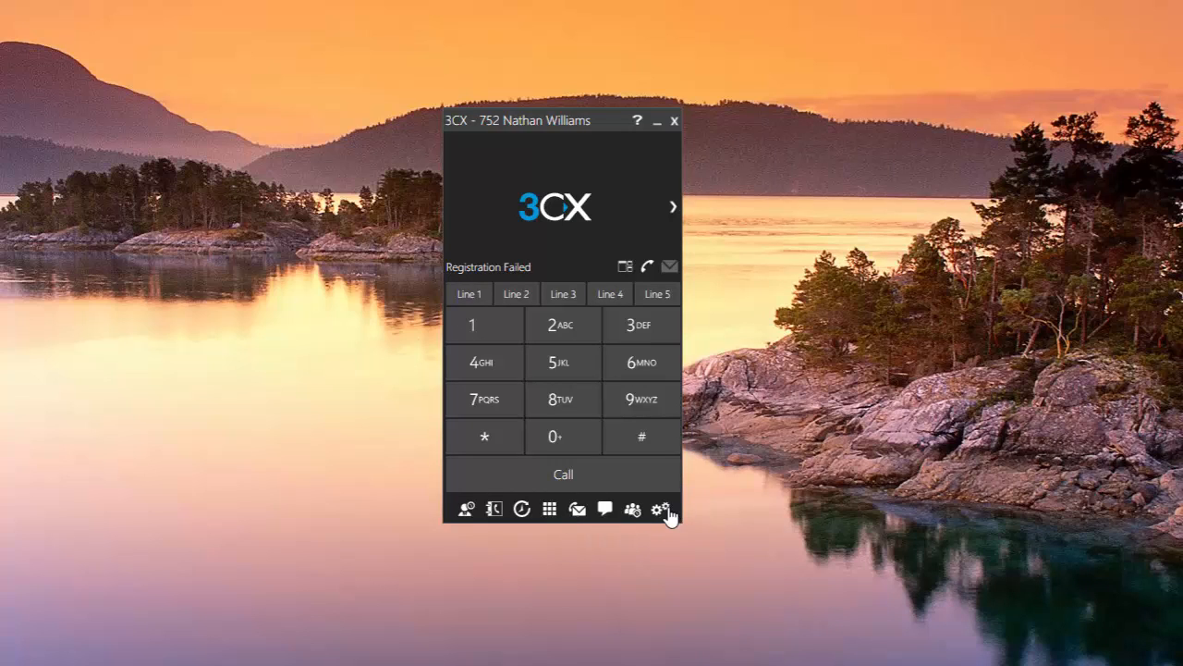
{"action": "left_click", "coordinate": [660, 509]}
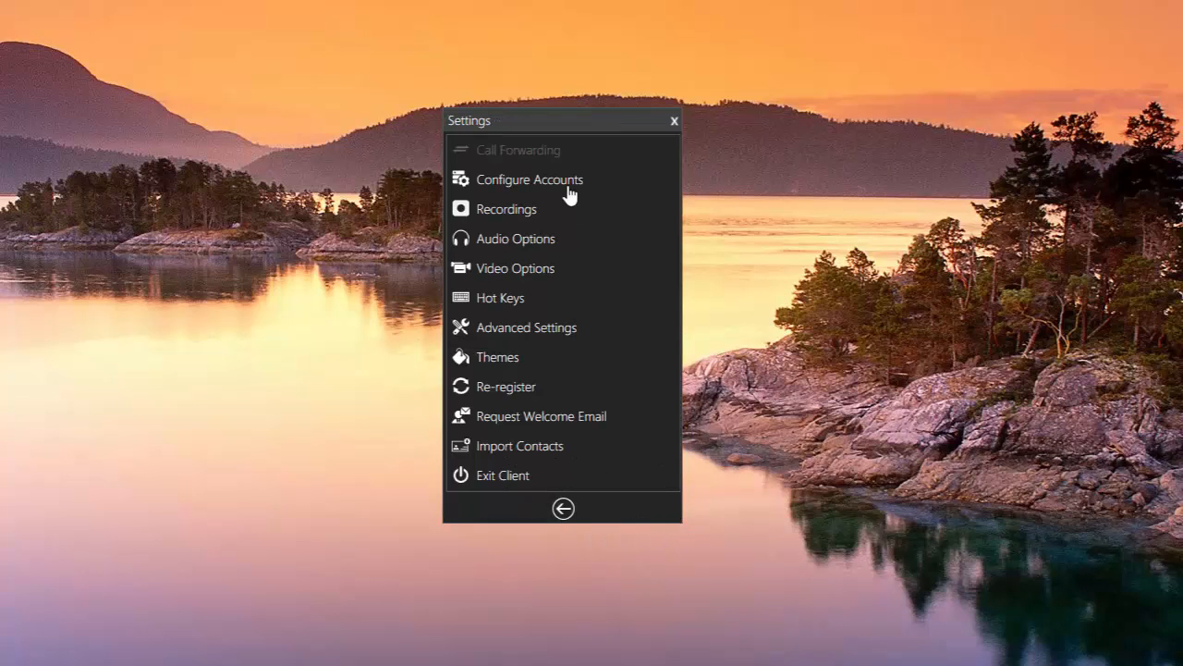
{"action": "left_click", "coordinate": [529, 179]}
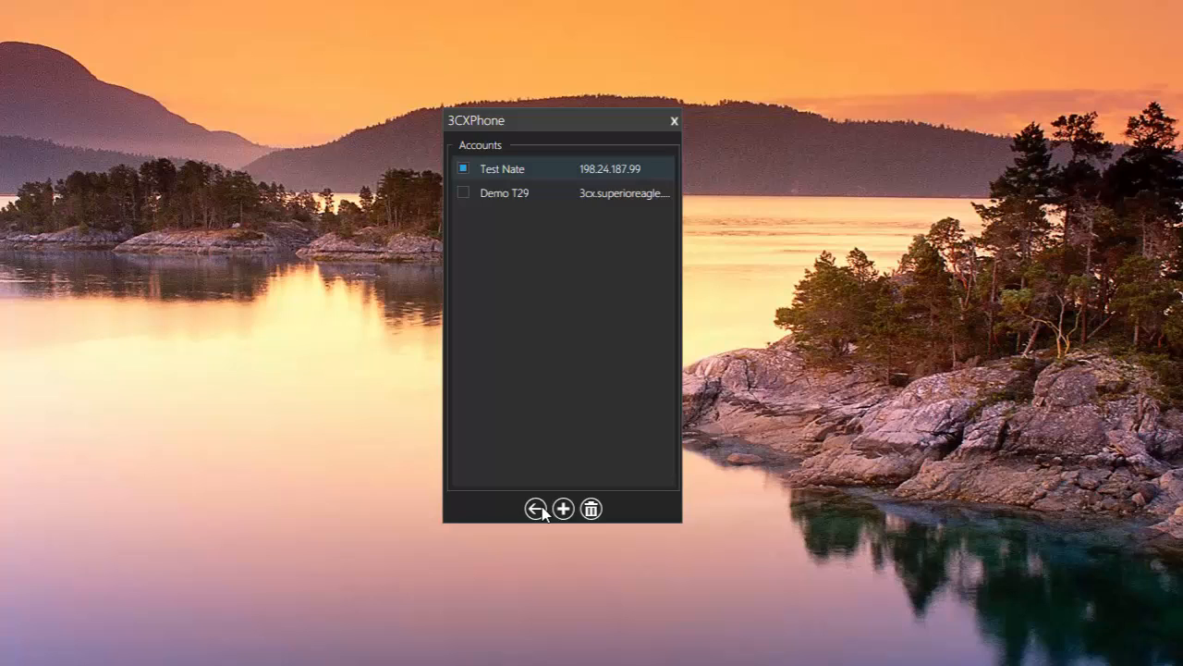
{"action": "left_click", "coordinate": [537, 508]}
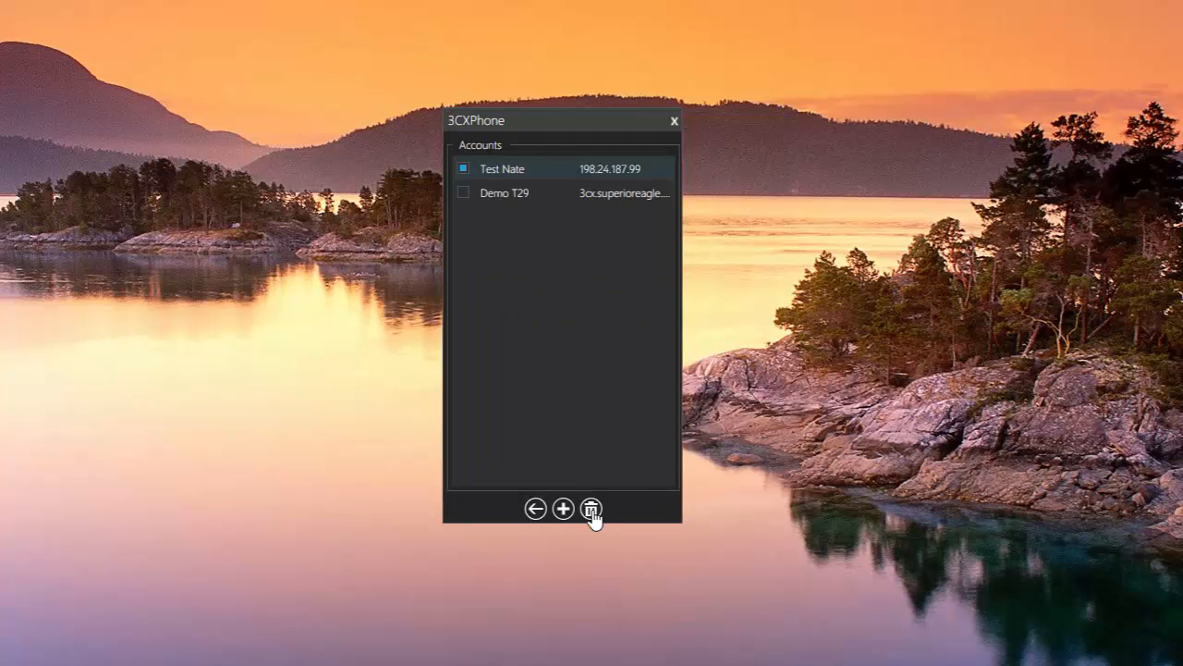
{"action": "left_click", "coordinate": [591, 509]}
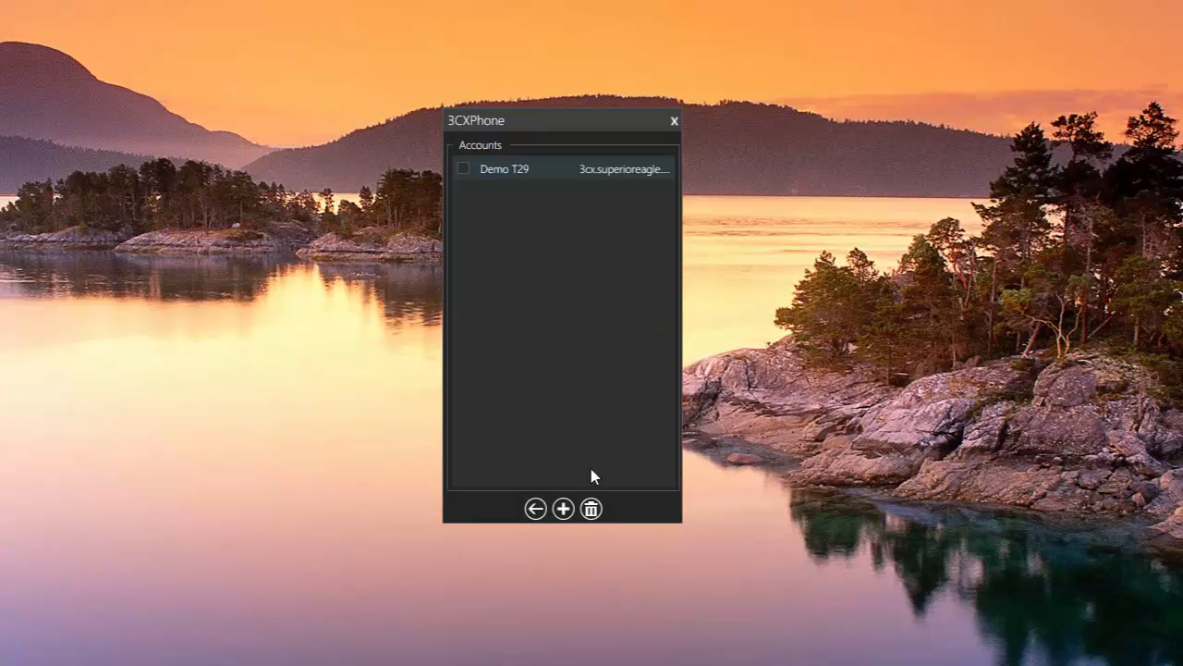
Step: Make Demo T29 the active account and return to the dialer
{"action": "left_click", "coordinate": [464, 169]}
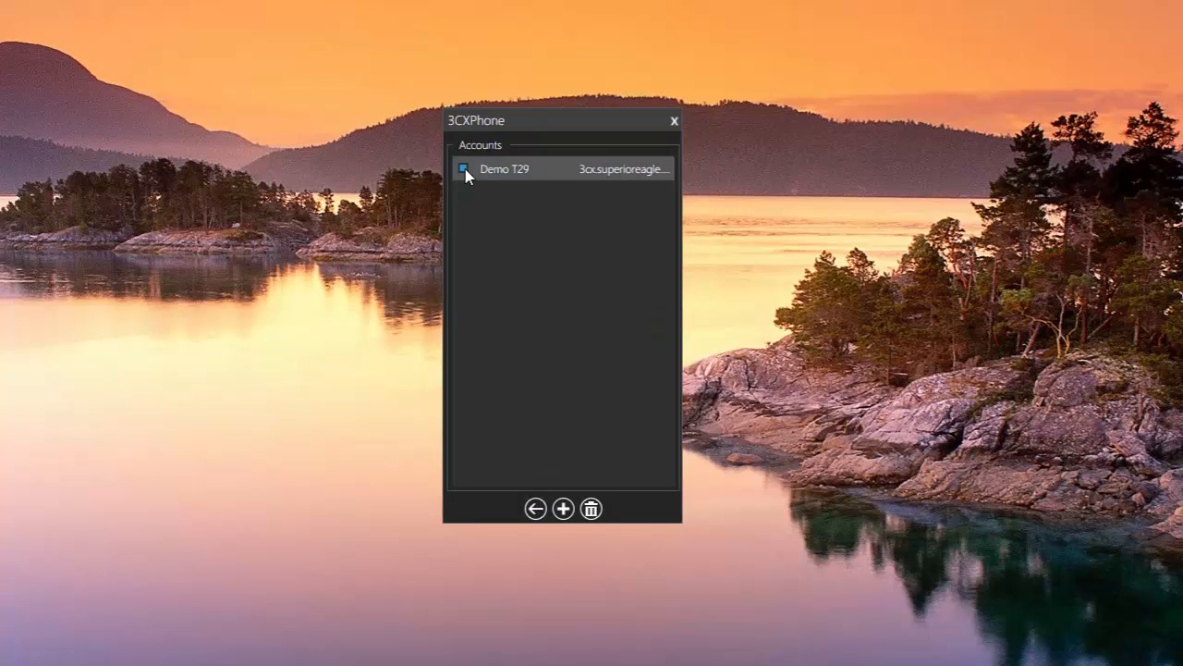
{"action": "left_click", "coordinate": [537, 509]}
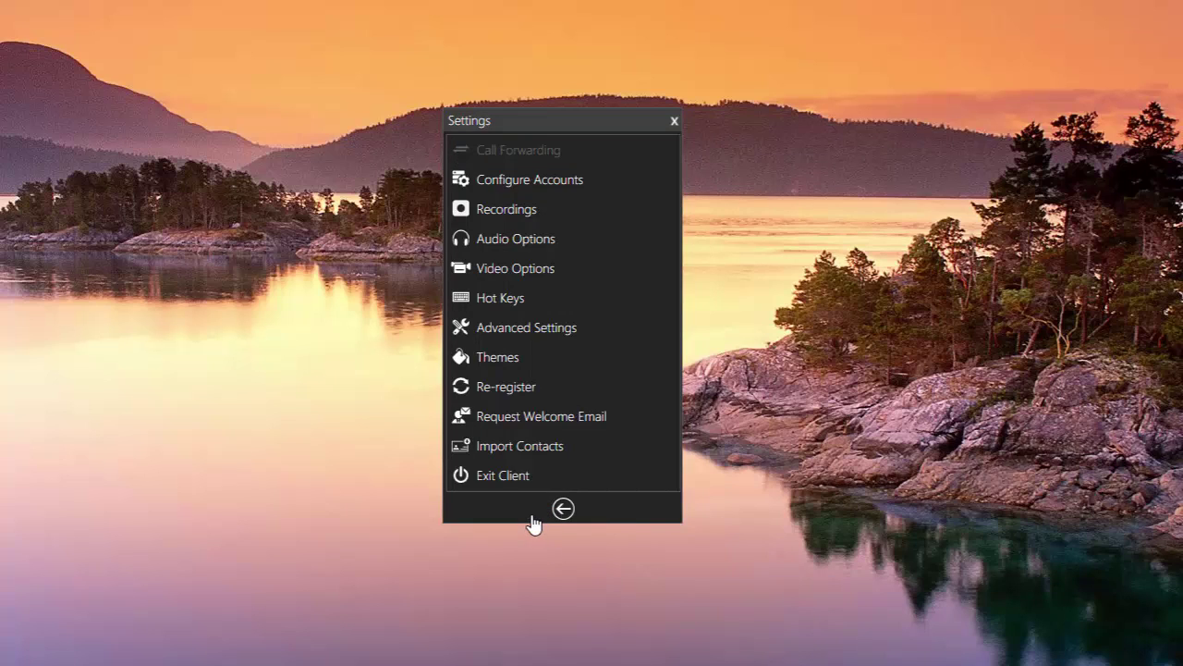
{"action": "left_click", "coordinate": [562, 508]}
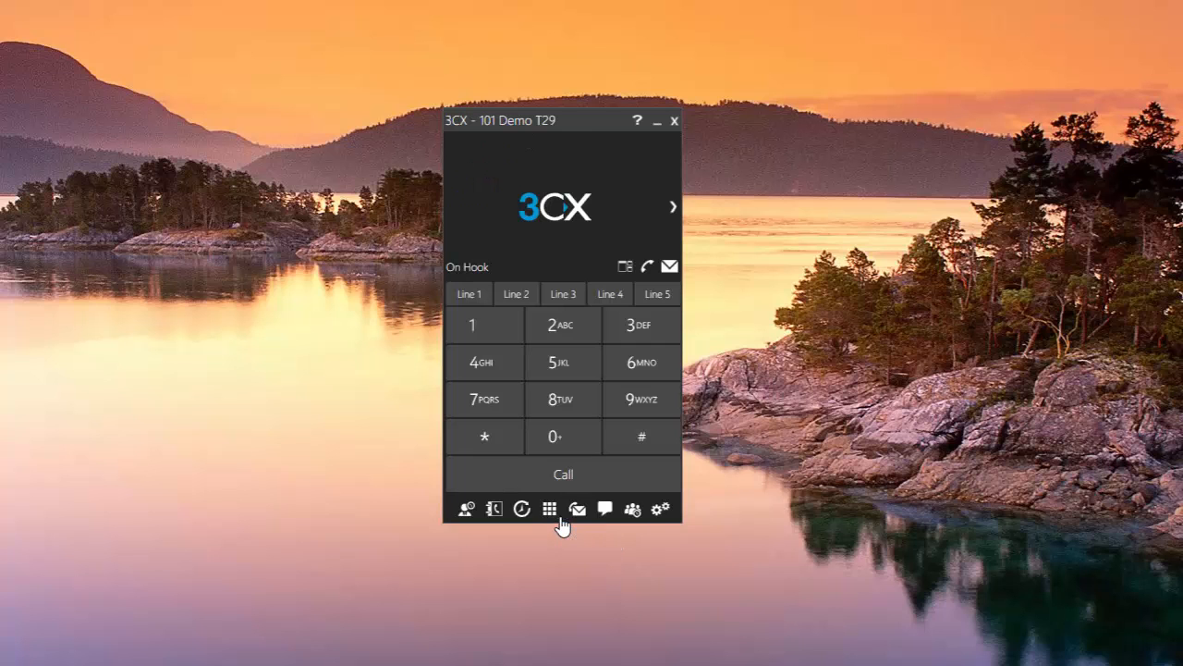
{"action": "mouse_move", "coordinate": [555, 125]}
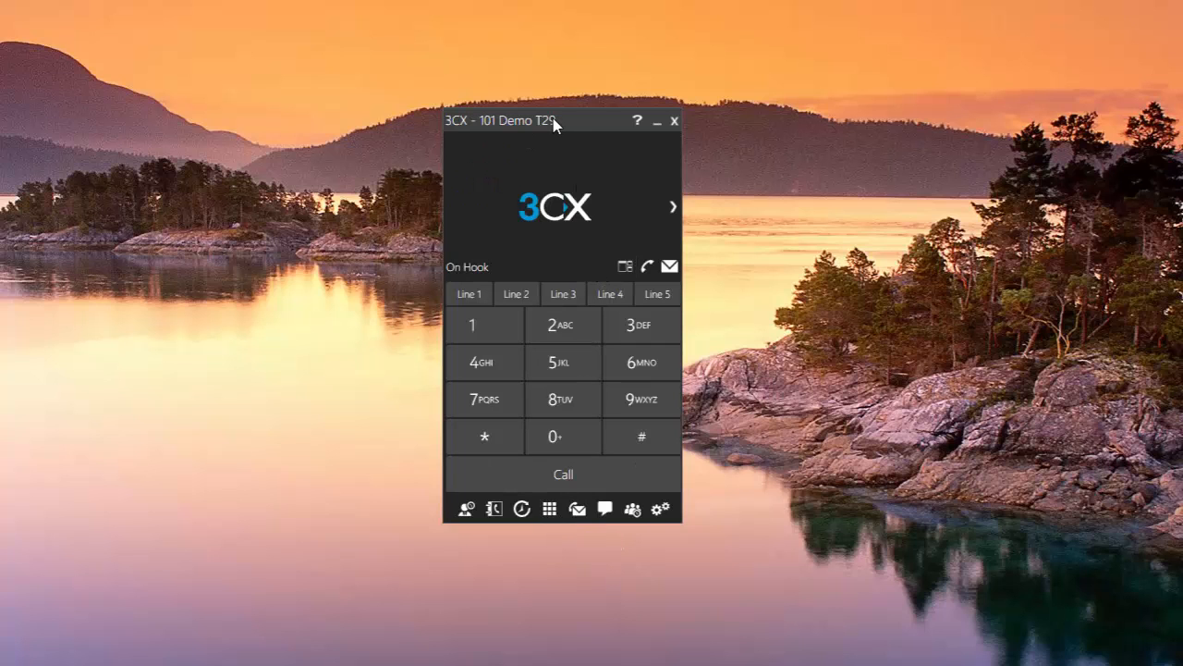
{"action": "left_click_drag", "start_coordinate": [555, 120], "coordinate": [611, 183]}
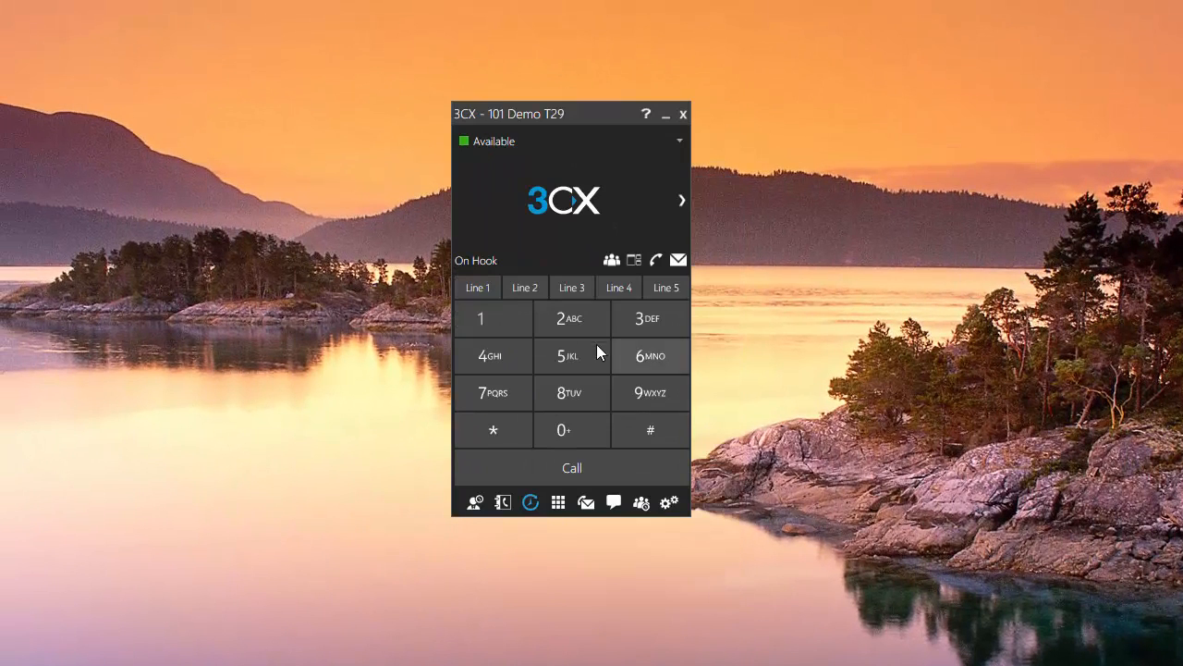
Step: Delete the Demo T29 account from Configure Accounts, confirm with OK, and return to the dialer
{"action": "left_click", "coordinate": [669, 502]}
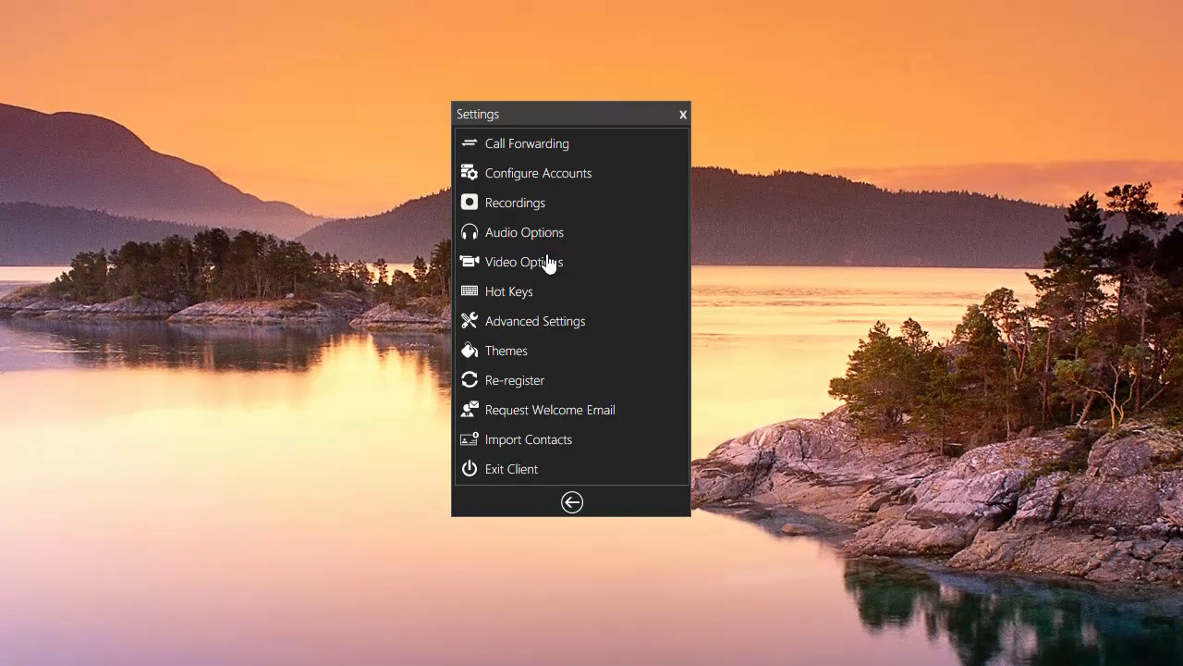
{"action": "left_click", "coordinate": [538, 173]}
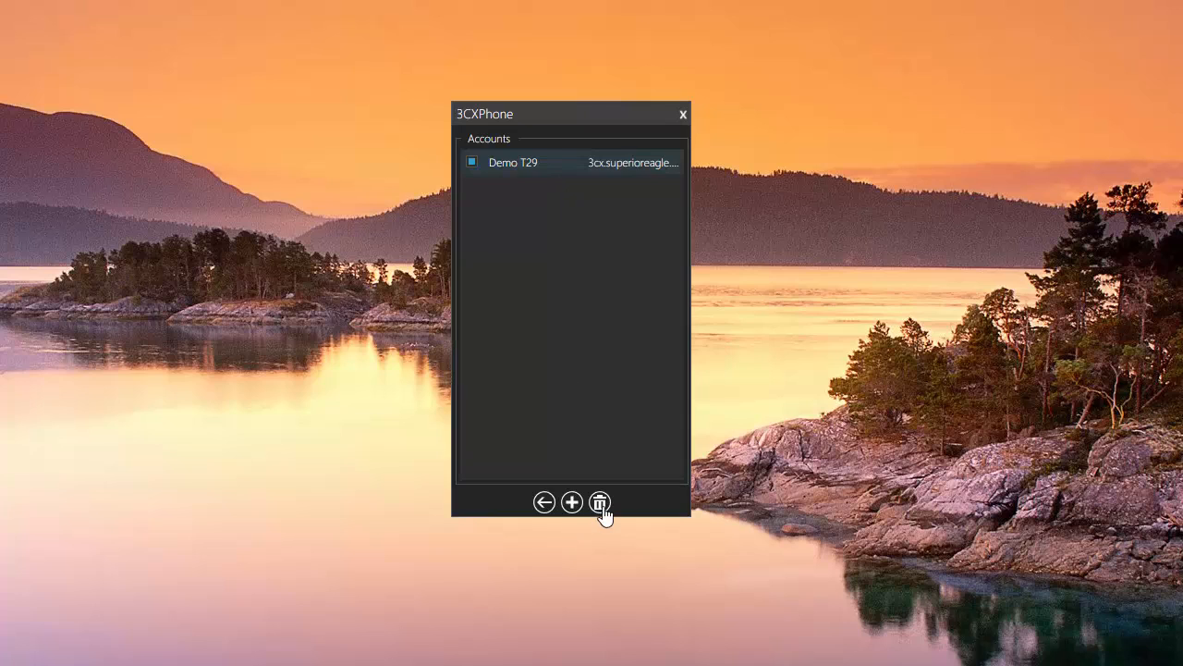
{"action": "left_click", "coordinate": [600, 502]}
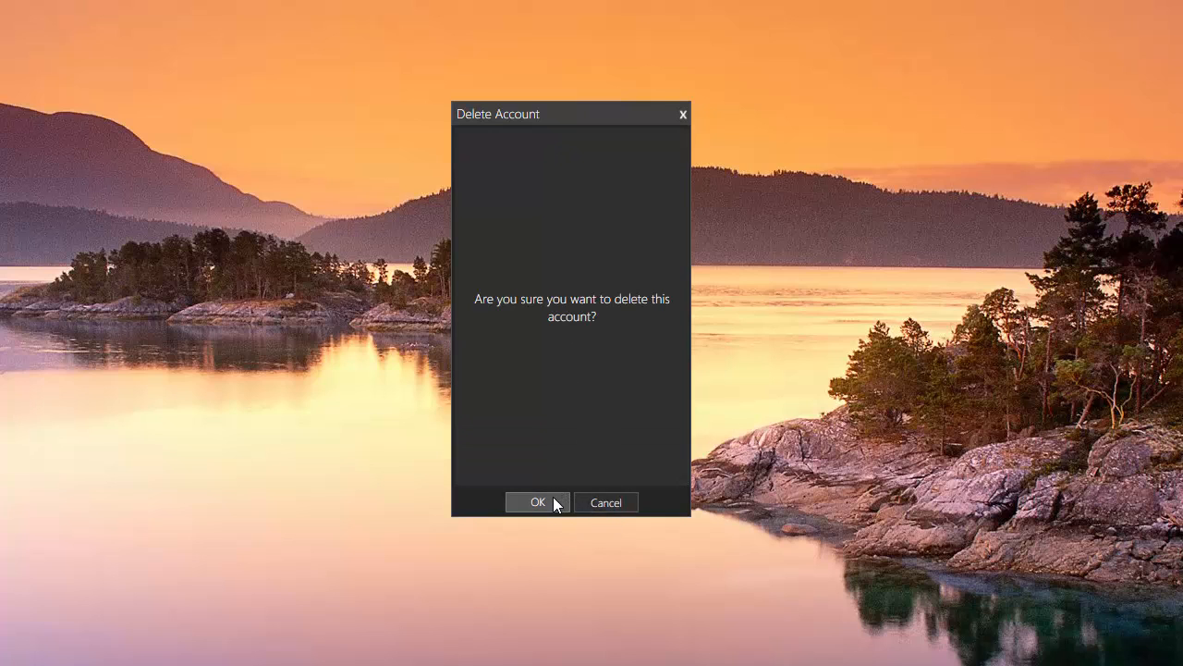
{"action": "left_click", "coordinate": [537, 502]}
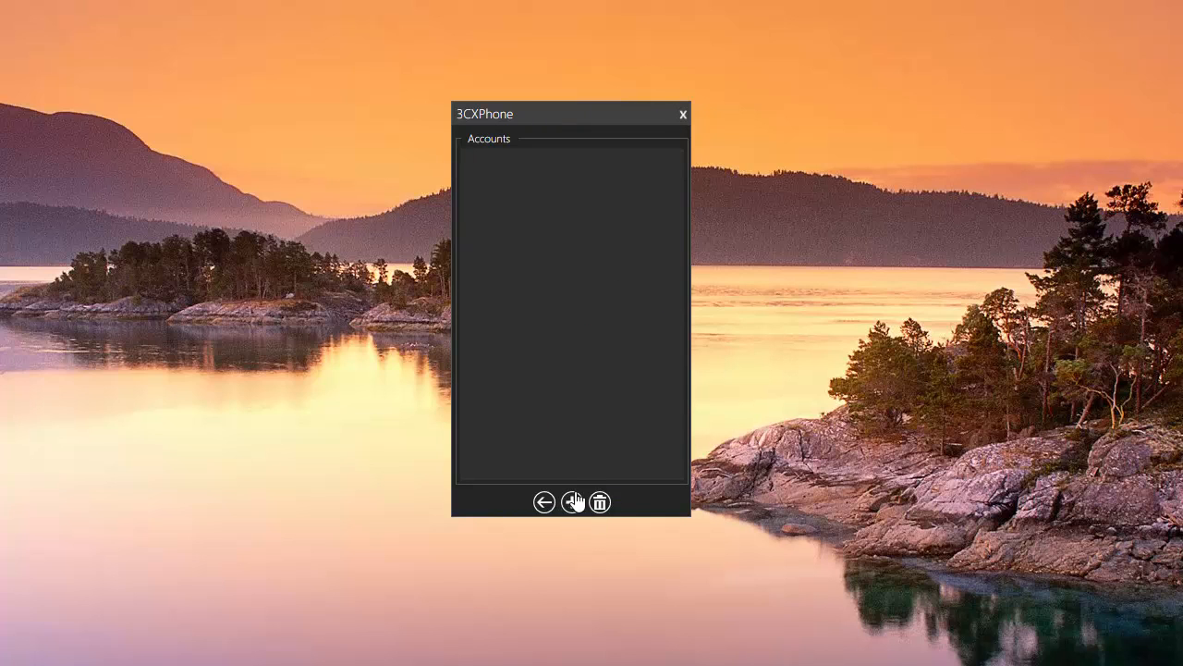
{"action": "mouse_move", "coordinate": [627, 525]}
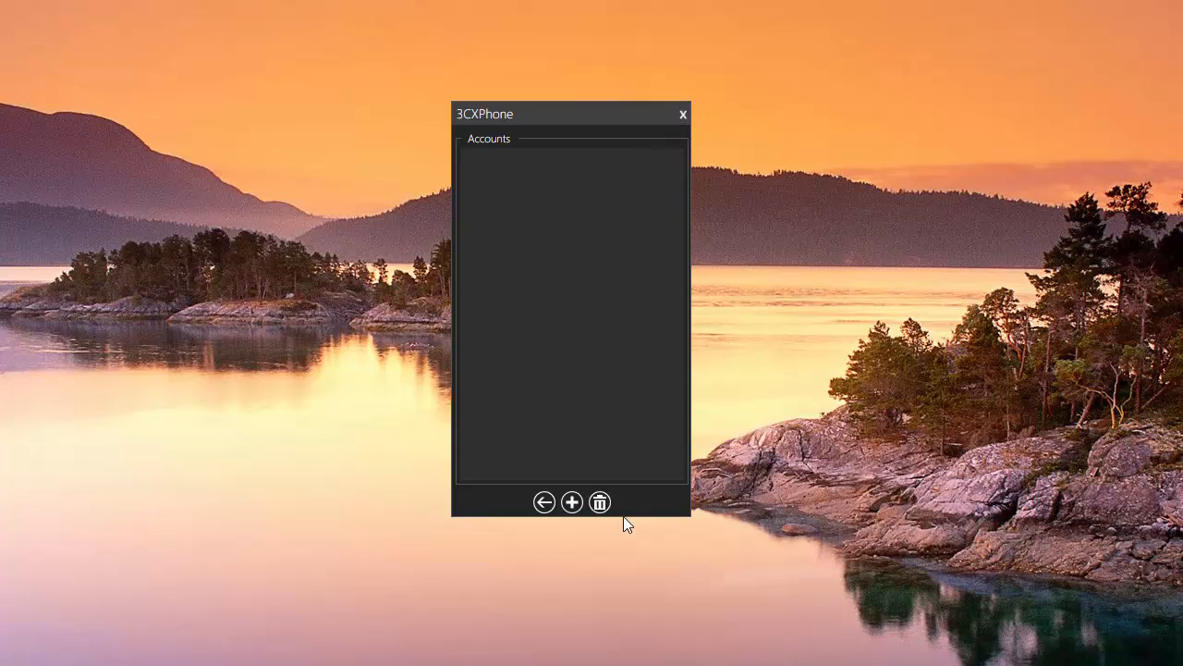
{"action": "left_click", "coordinate": [544, 502]}
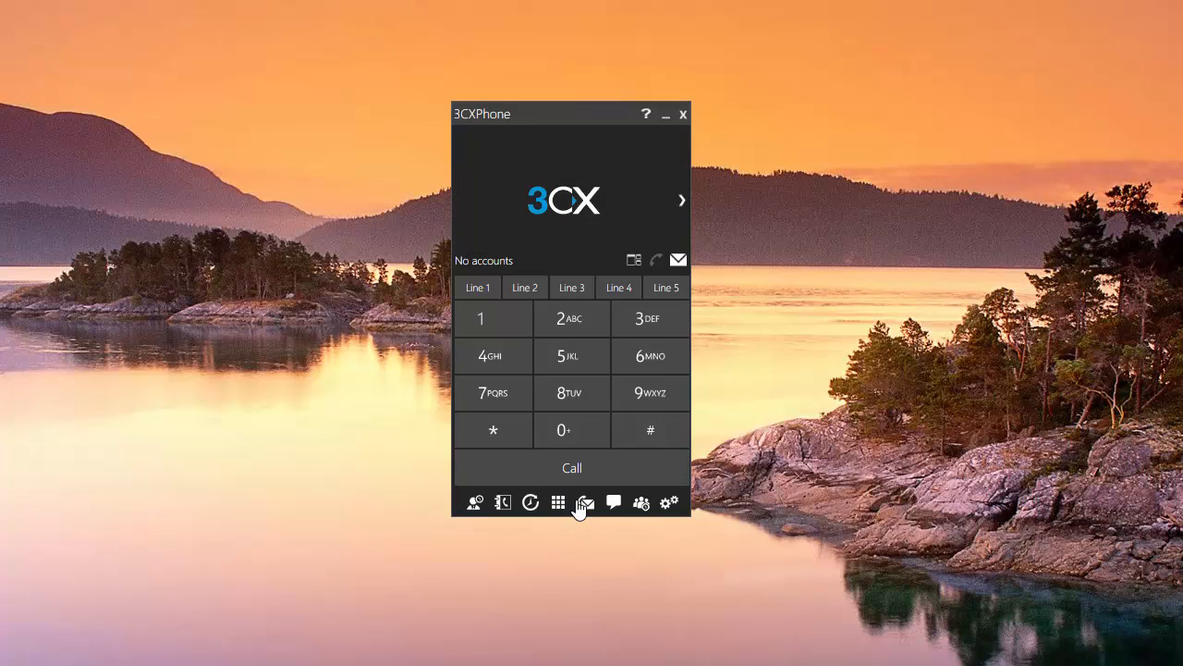
Step: Download the .3cxconfig provisioning attachment from the welcome email in Chrome
{"action": "left_click_drag", "start_coordinate": [574, 113], "coordinate": [538, 123]}
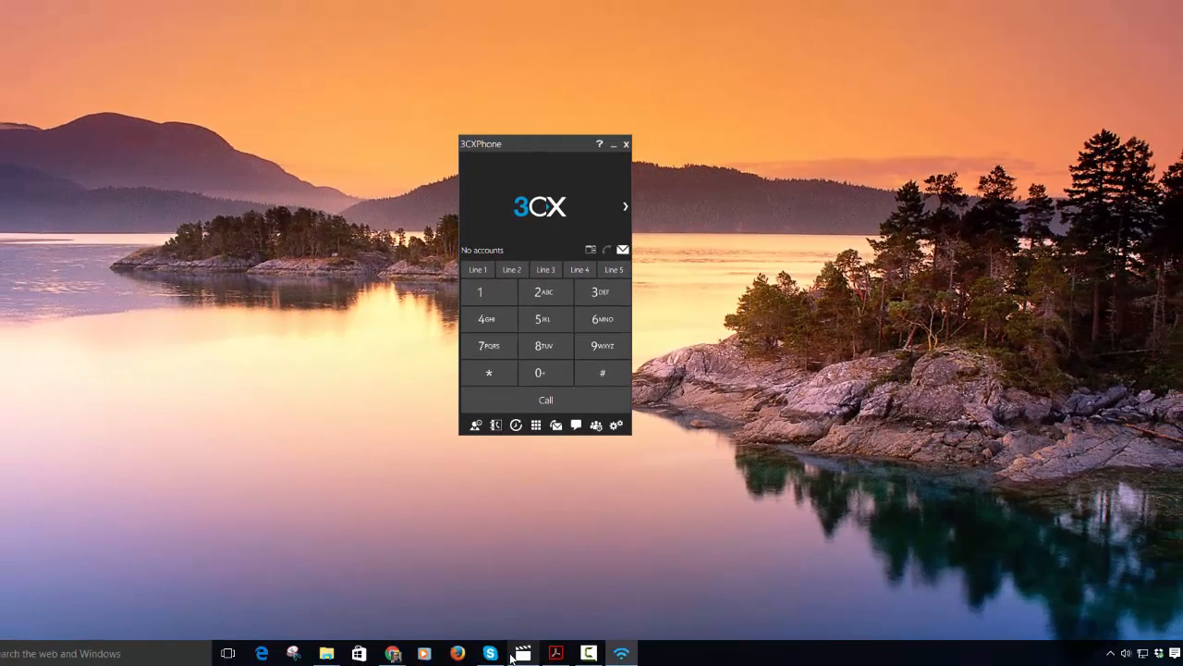
{"action": "mouse_move", "coordinate": [393, 654]}
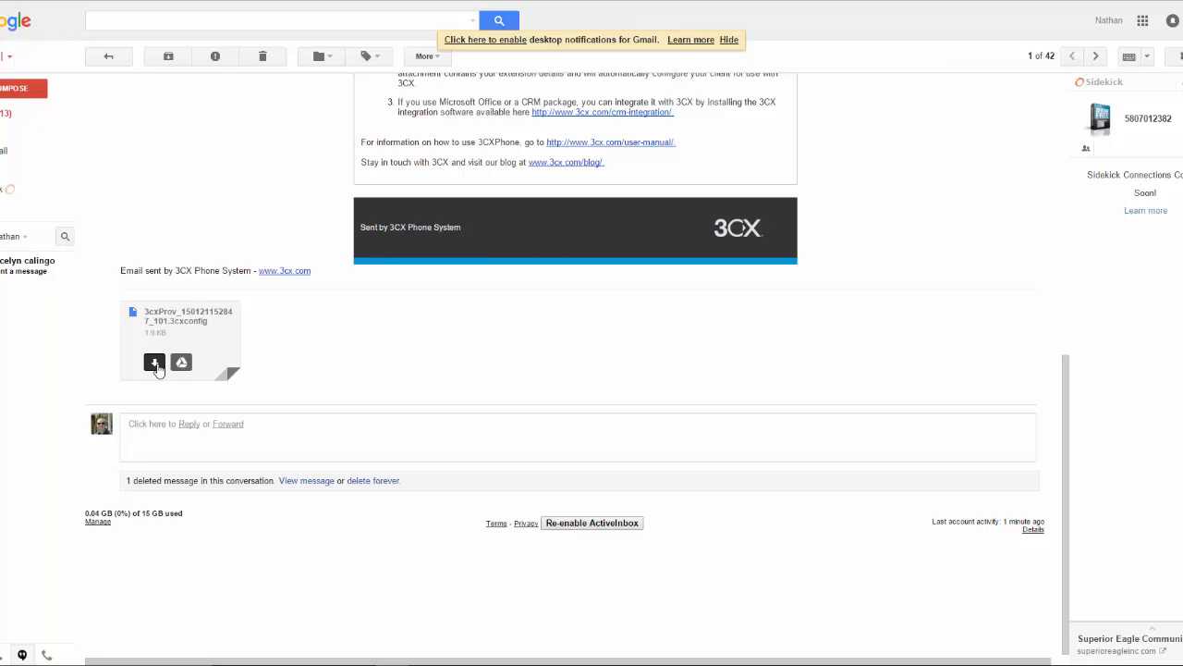
{"action": "left_click", "coordinate": [155, 362]}
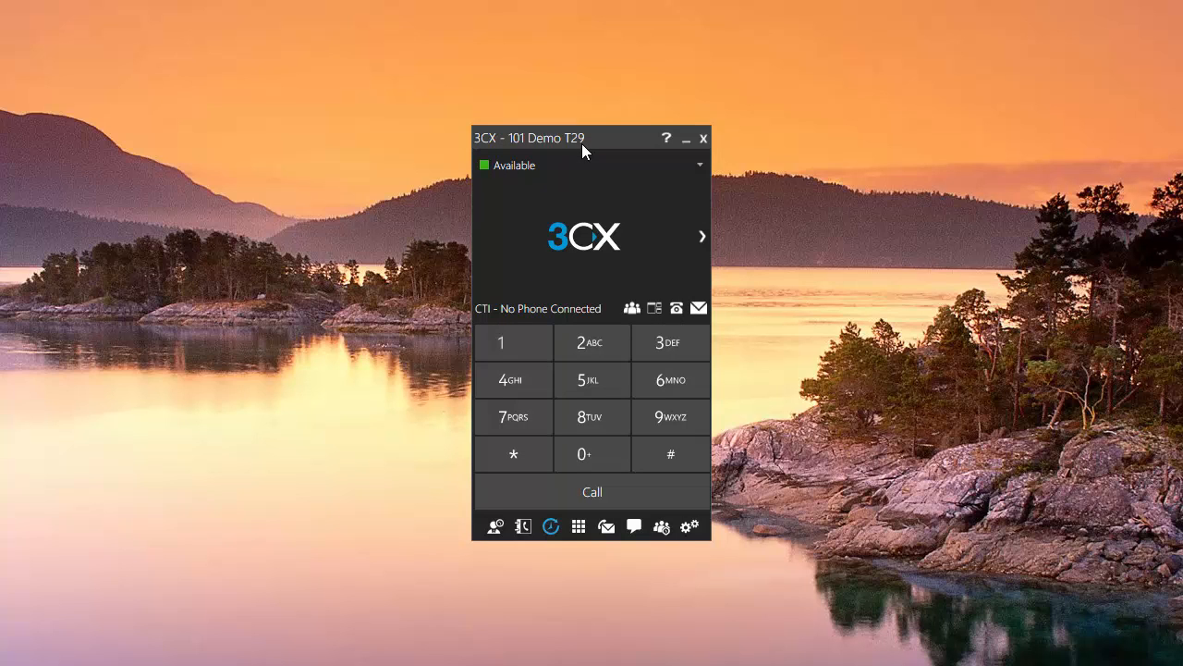
{"action": "mouse_move", "coordinate": [557, 312]}
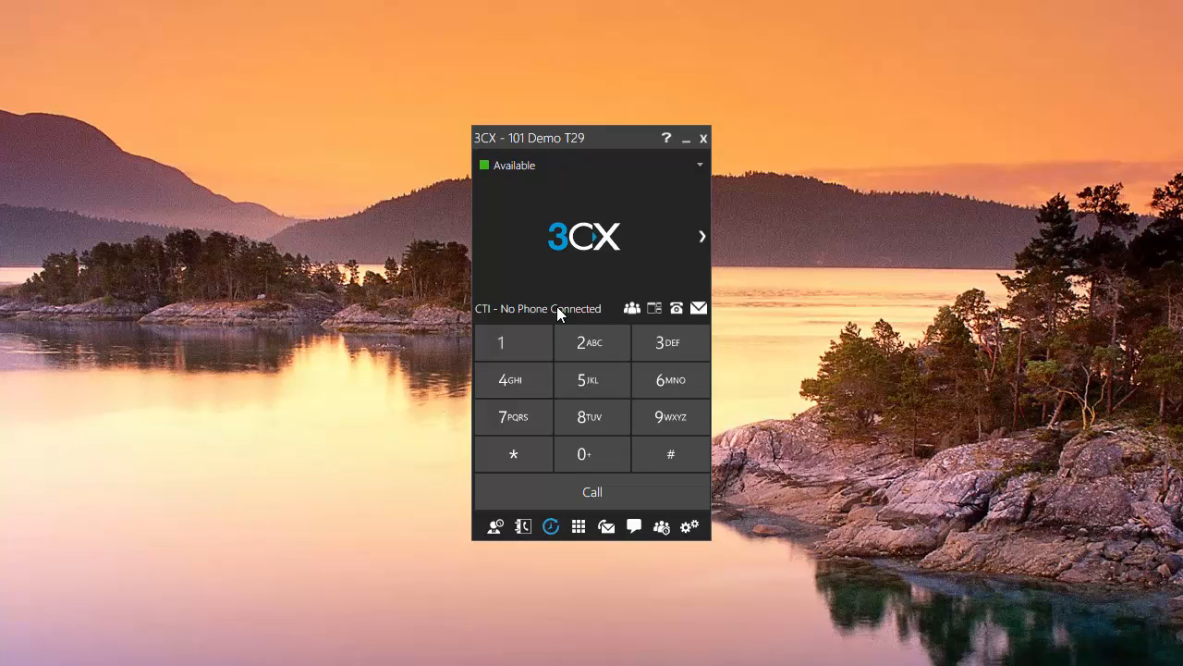
{"action": "mouse_move", "coordinate": [690, 526]}
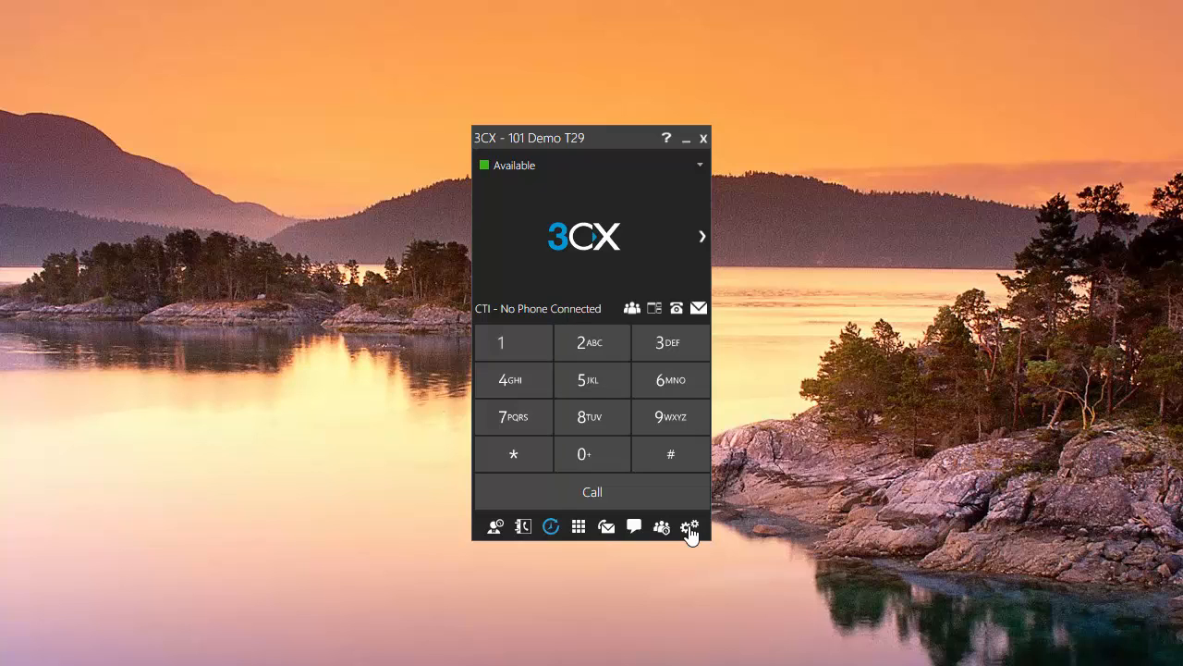
{"action": "mouse_move", "coordinate": [569, 145]}
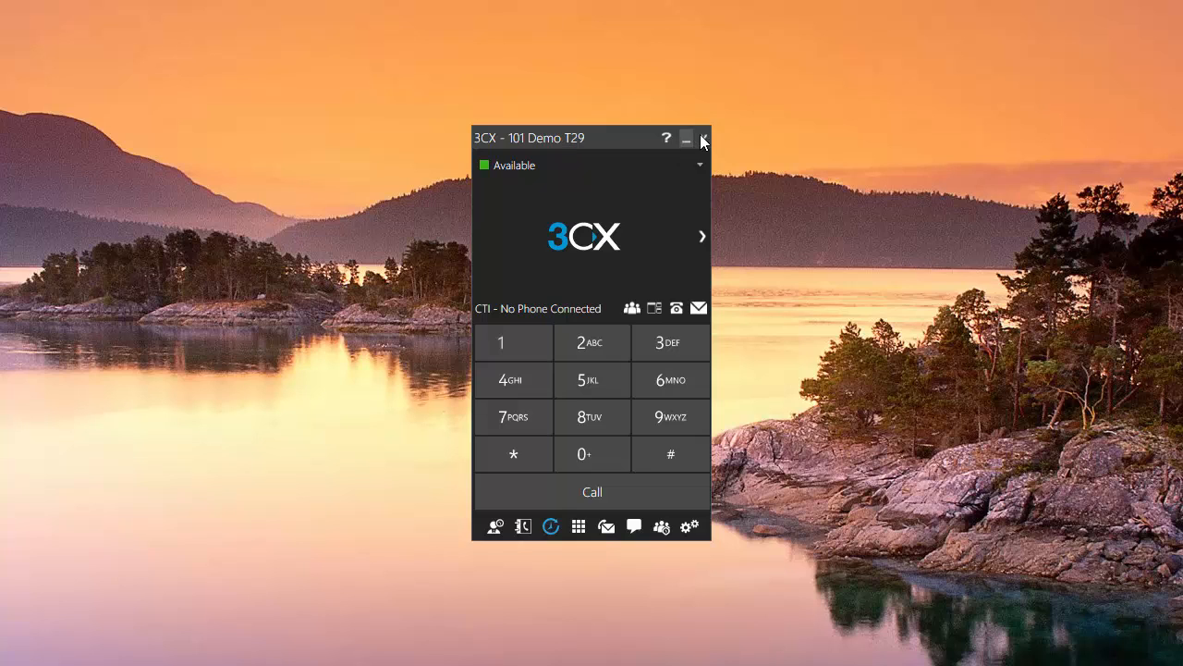
{"action": "mouse_move", "coordinate": [592, 275]}
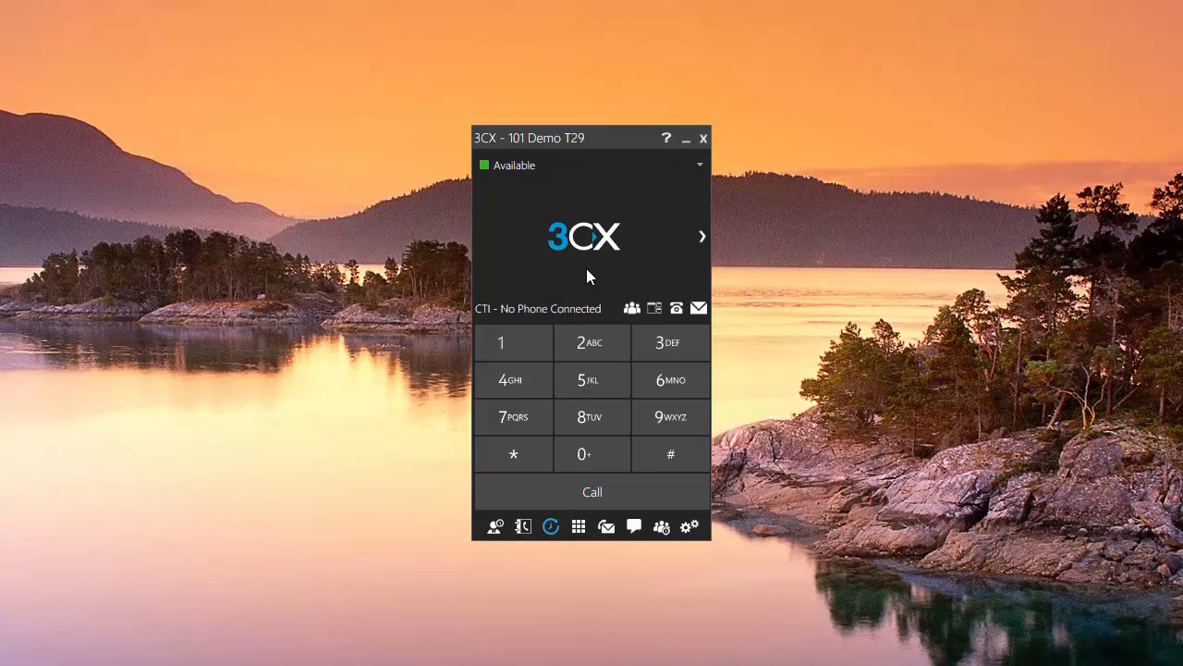
{"action": "mouse_move", "coordinate": [704, 138]}
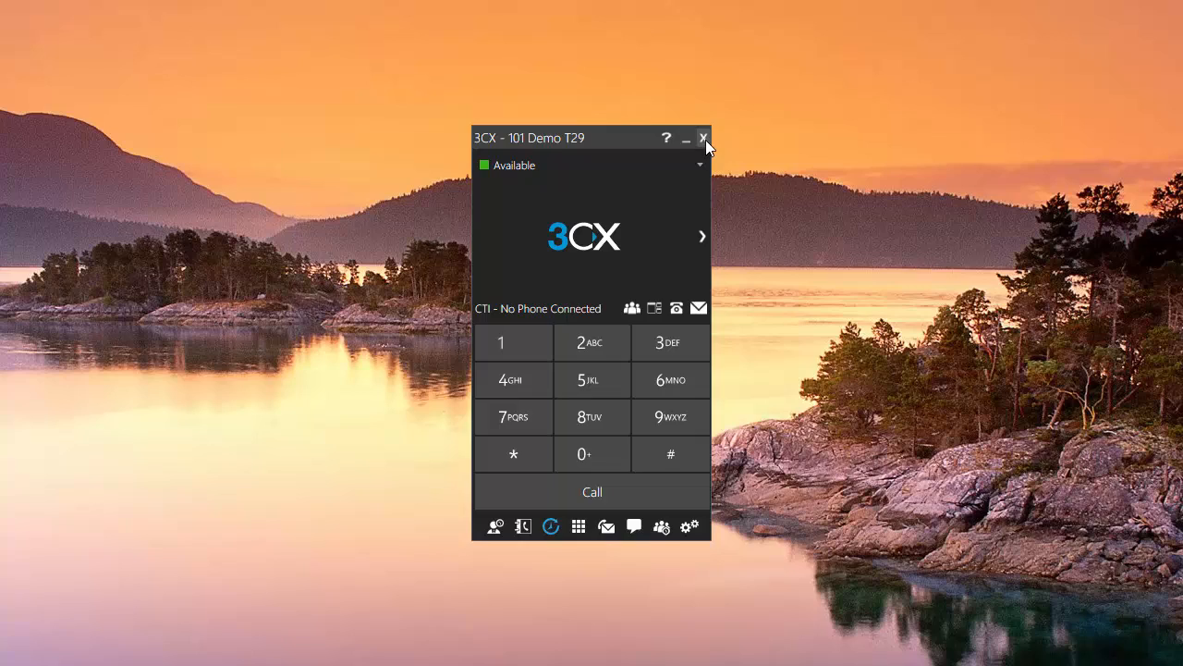
Step: Close the phone client and relaunch 3CXPhone for Windows by searching '3cx'
{"action": "left_click", "coordinate": [703, 138]}
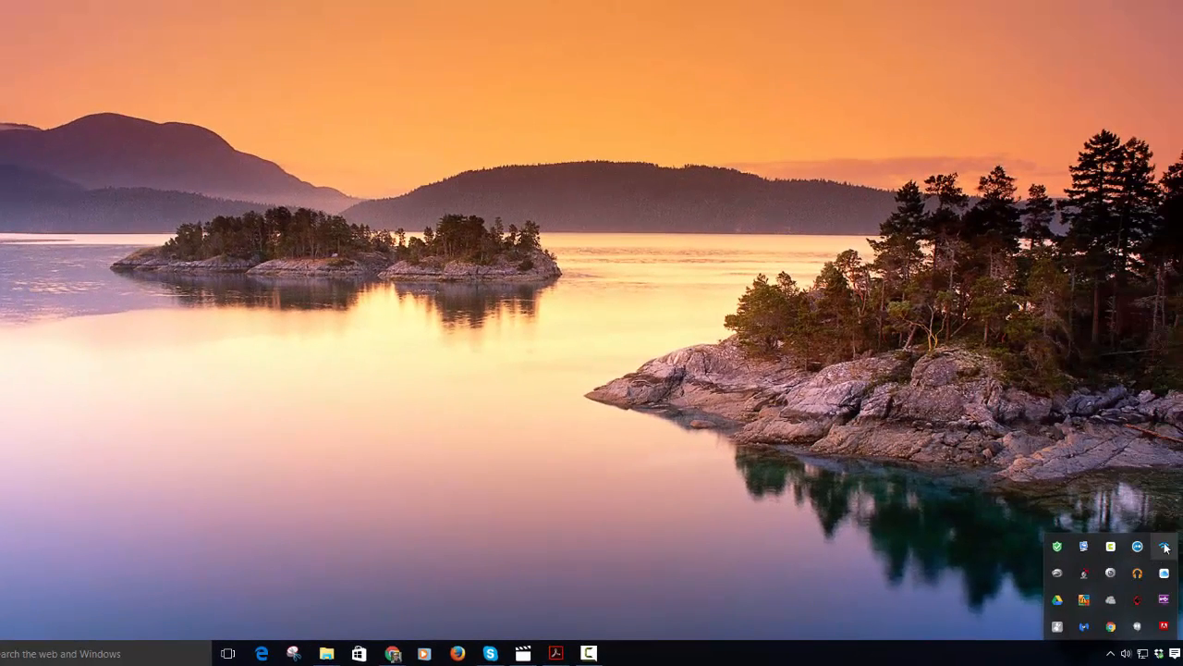
{"action": "left_click", "coordinate": [1165, 547]}
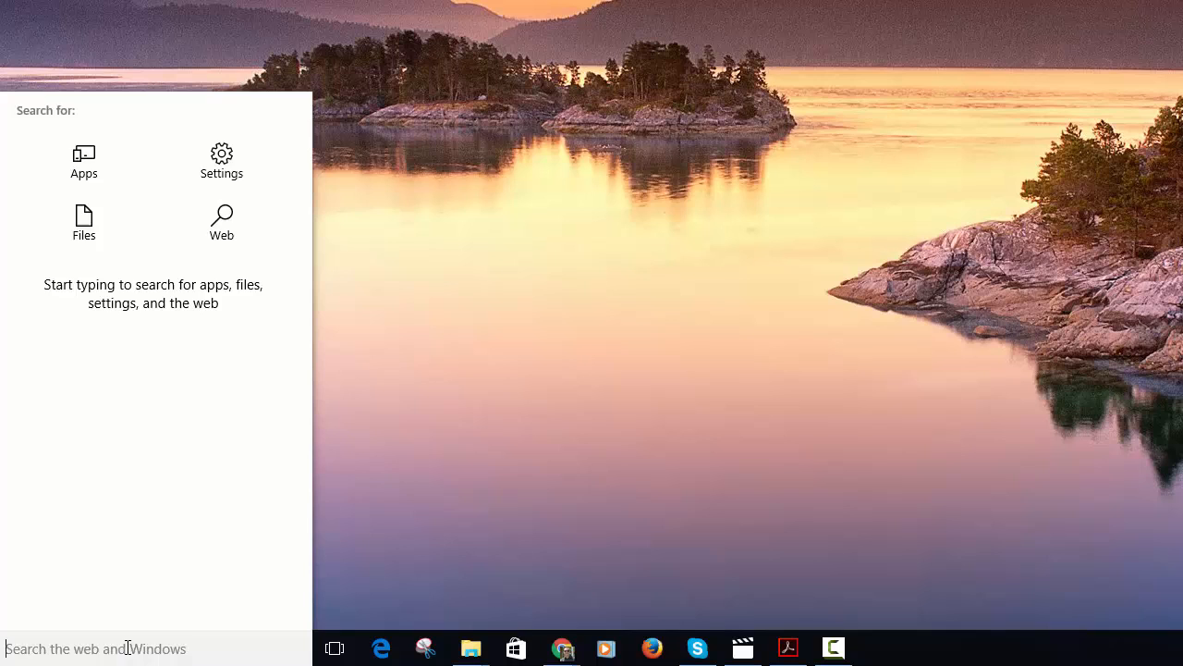
{"action": "type", "text": "3cx"}
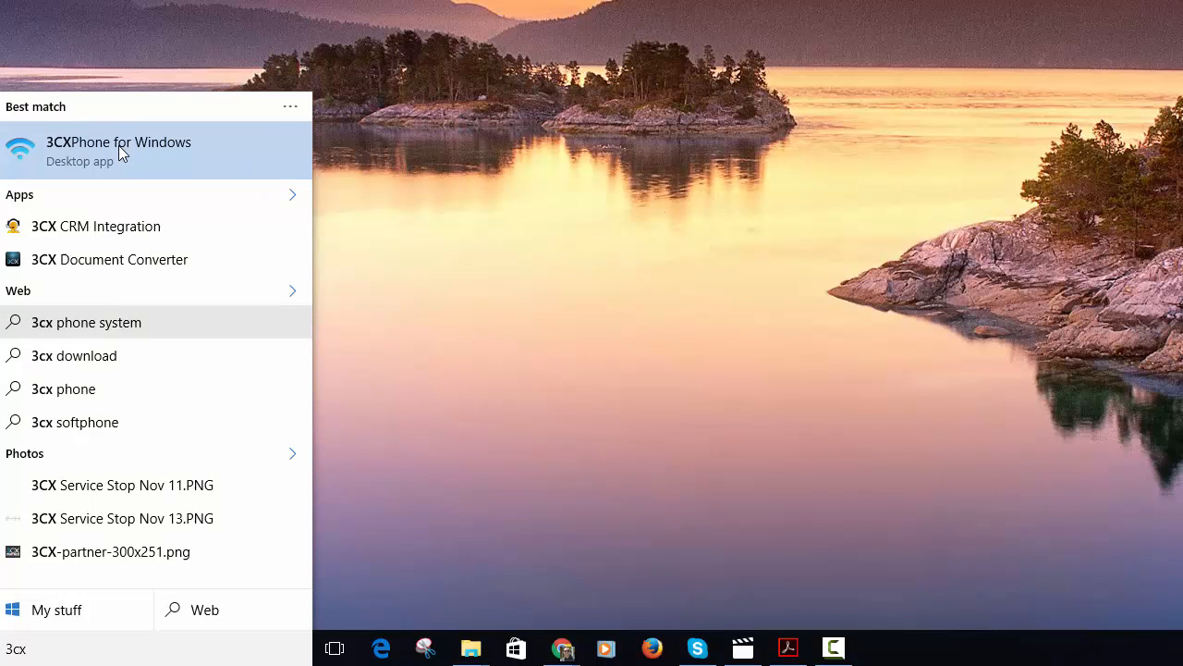
{"action": "left_click", "coordinate": [119, 150]}
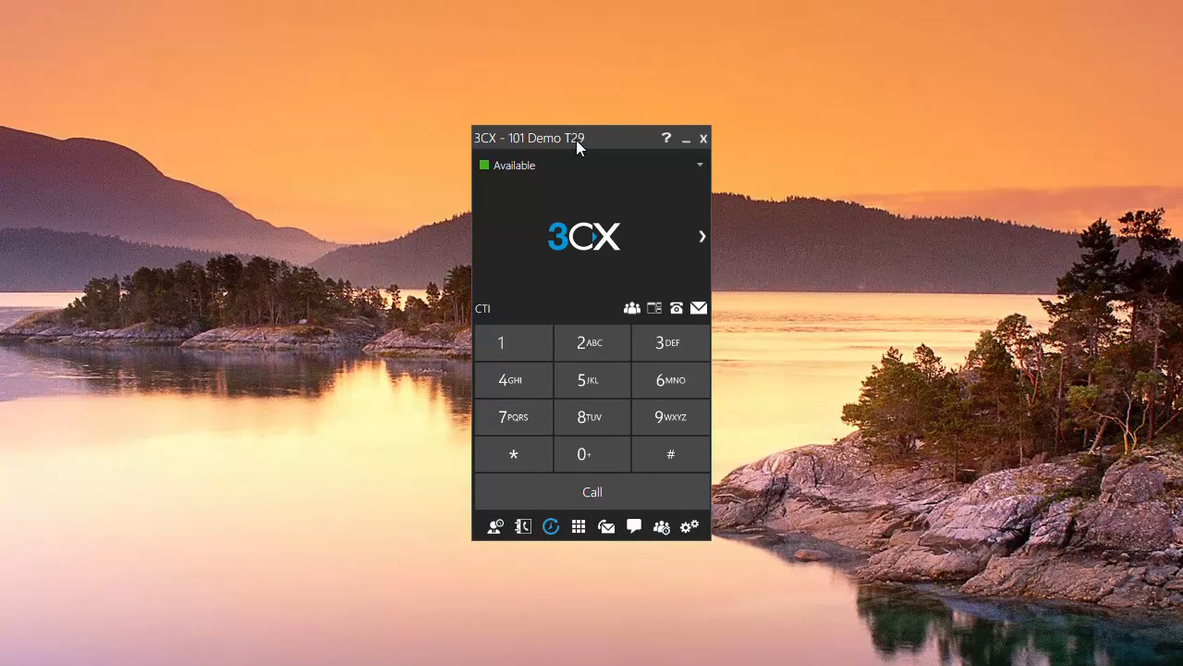
{"action": "mouse_move", "coordinate": [766, 516]}
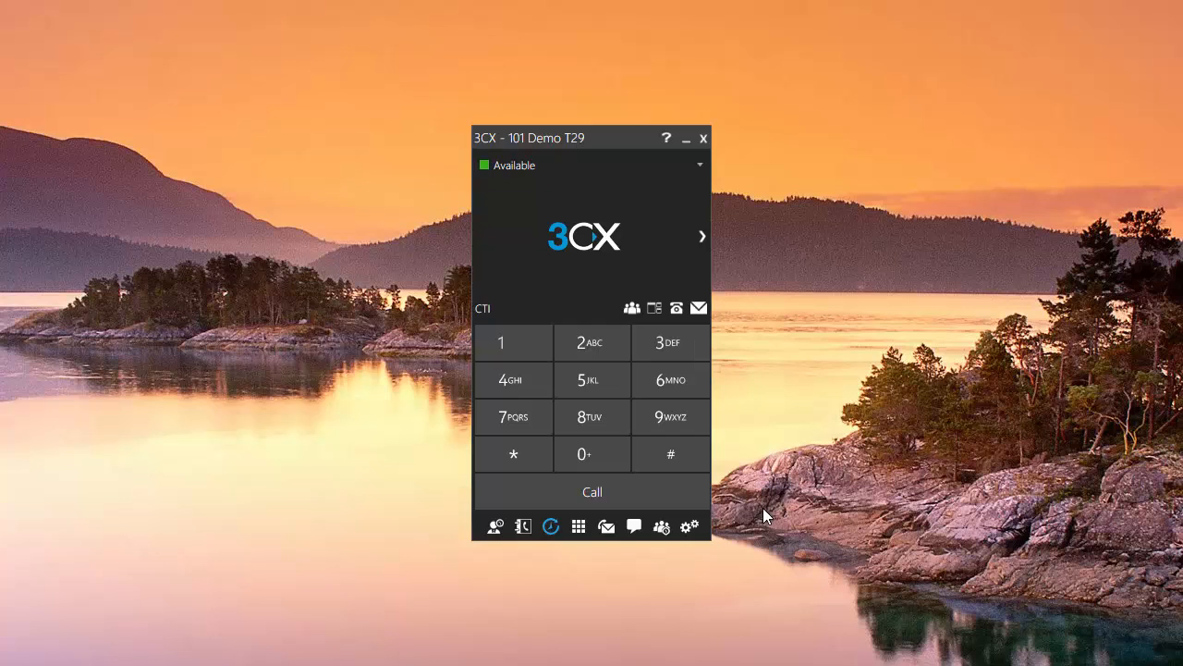
{"action": "mouse_move", "coordinate": [706, 538]}
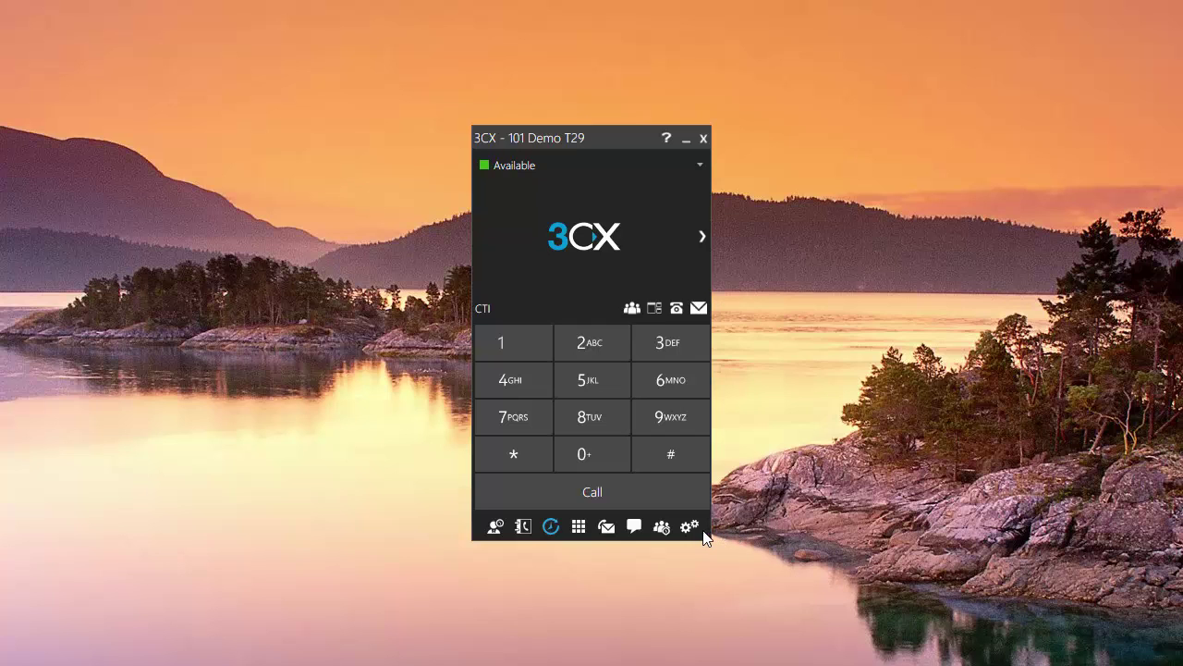
Step: Exit the client from the gear menu and relaunch it by searching '3cx'
{"action": "left_click", "coordinate": [689, 527]}
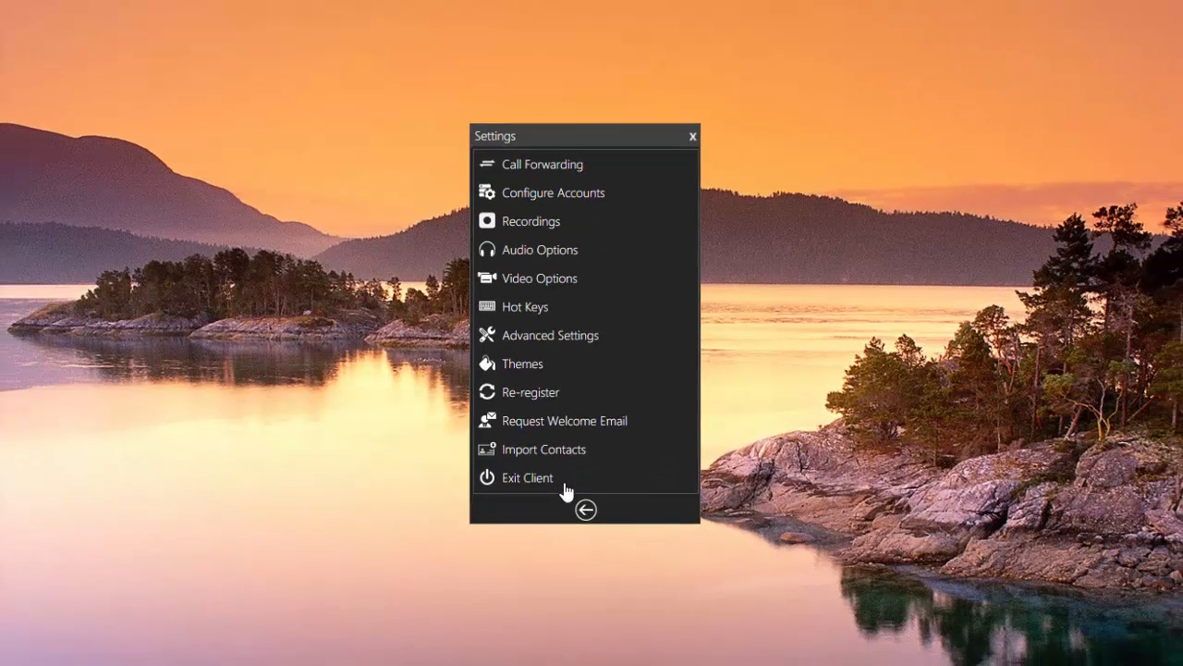
{"action": "left_click", "coordinate": [527, 477]}
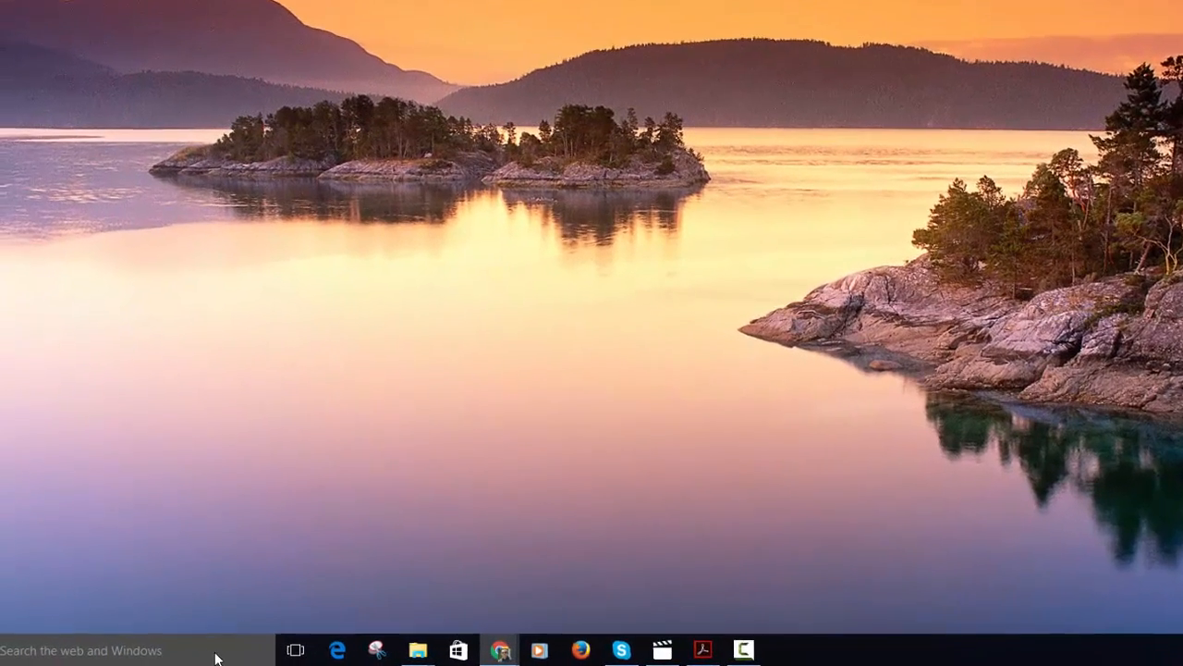
{"action": "type", "text": "3cx"}
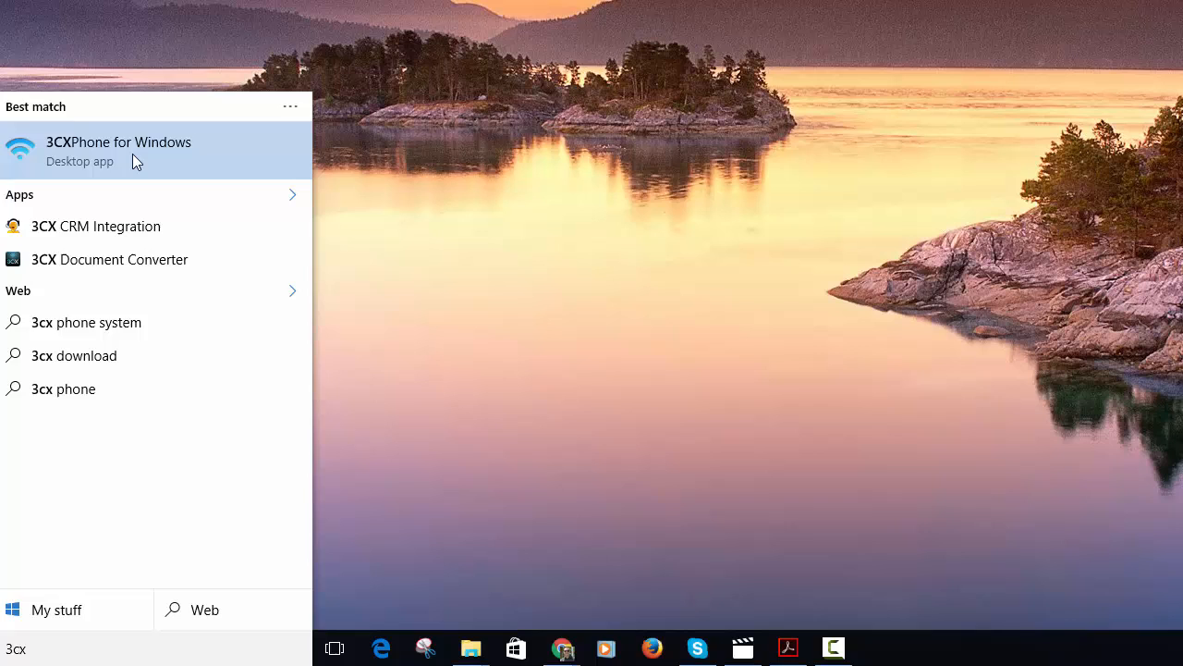
{"action": "left_click", "coordinate": [119, 150]}
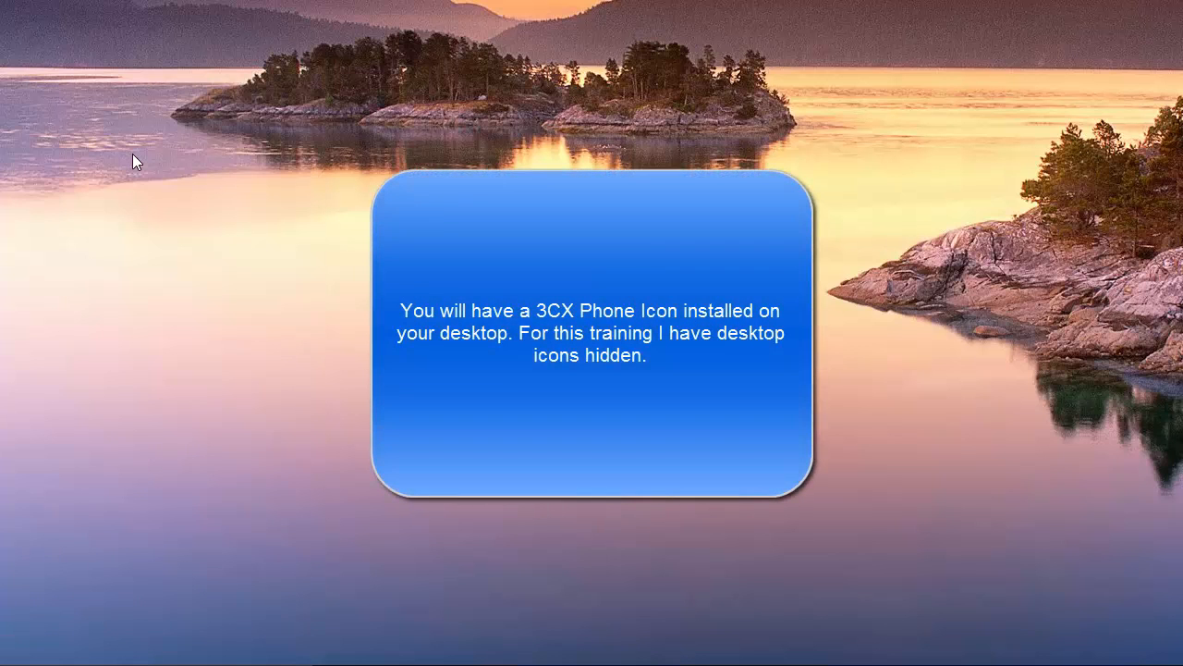